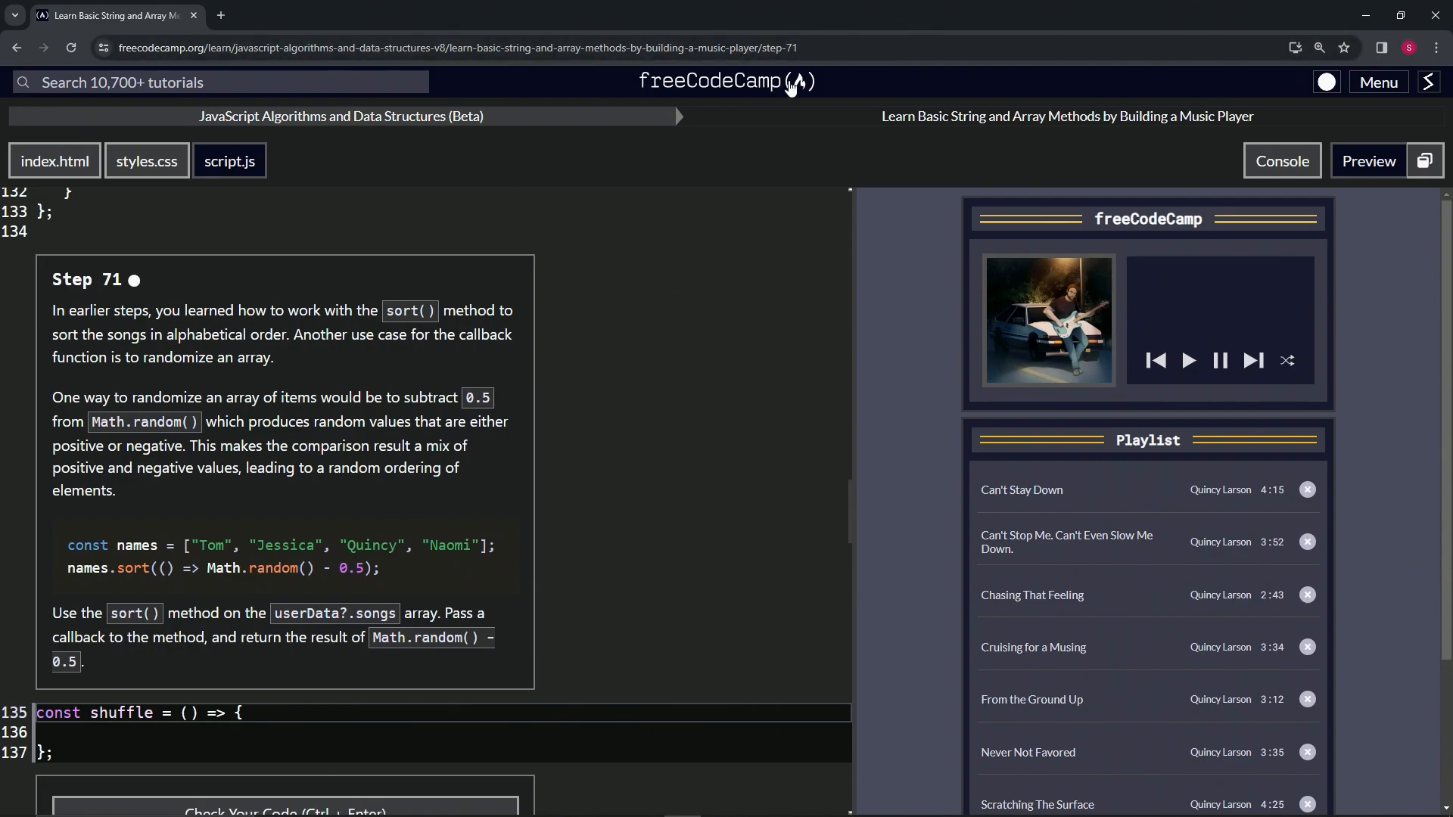
{"action": "mouse_move", "coordinate": [313, 141]}
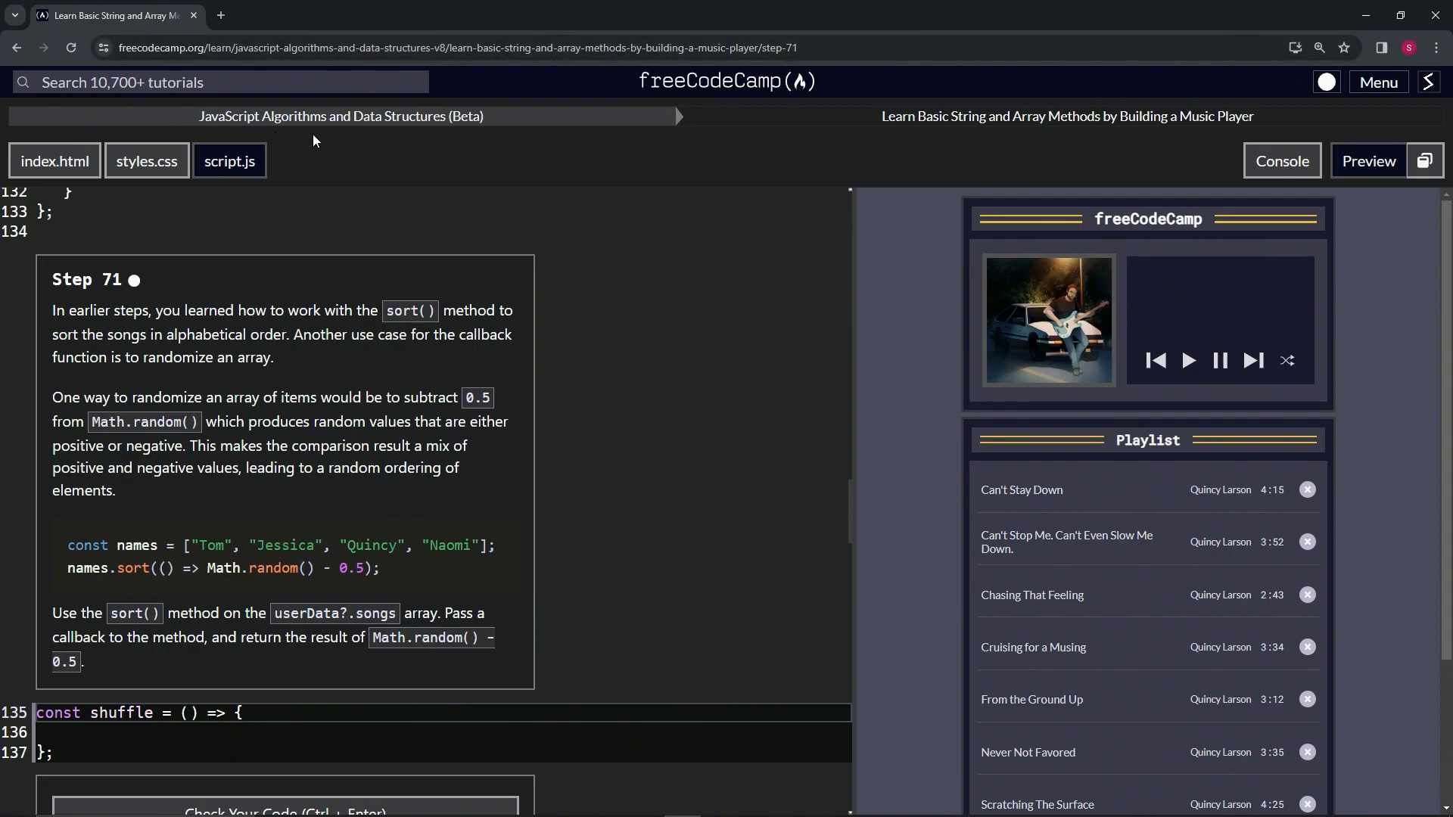
{"action": "mouse_move", "coordinate": [961, 140]}
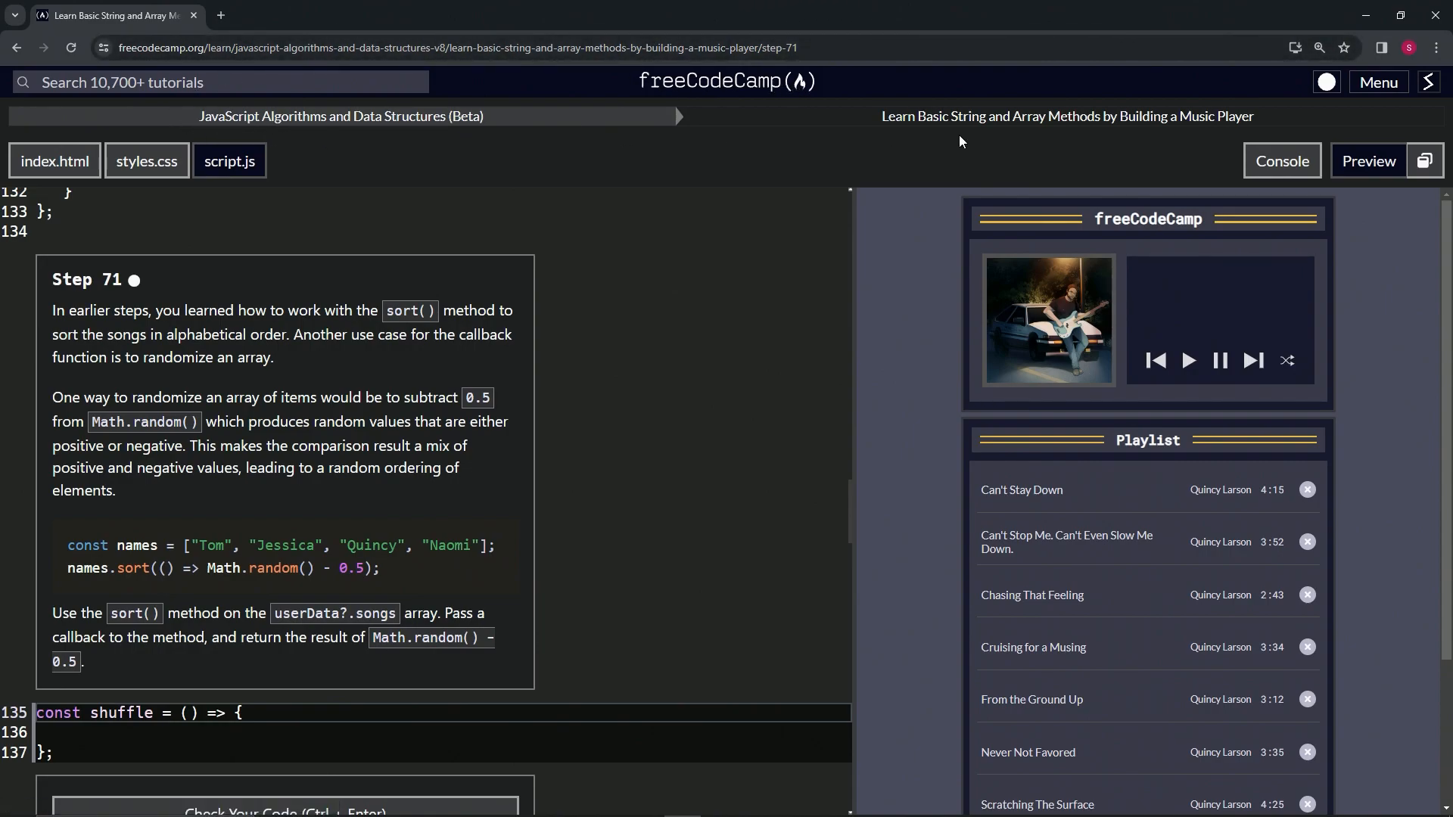
{"action": "mouse_move", "coordinate": [429, 183]}
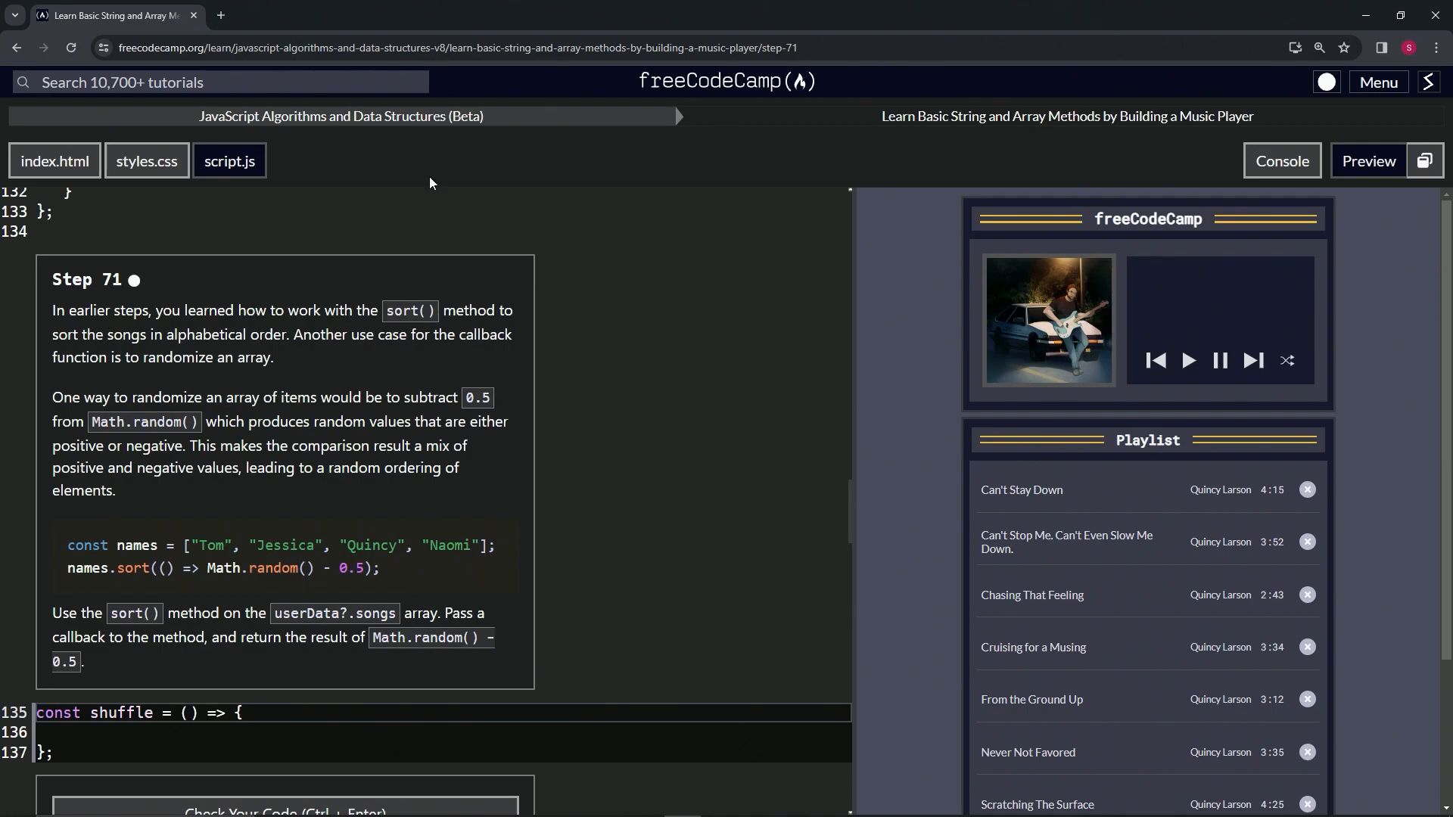
{"action": "mouse_move", "coordinate": [144, 301]}
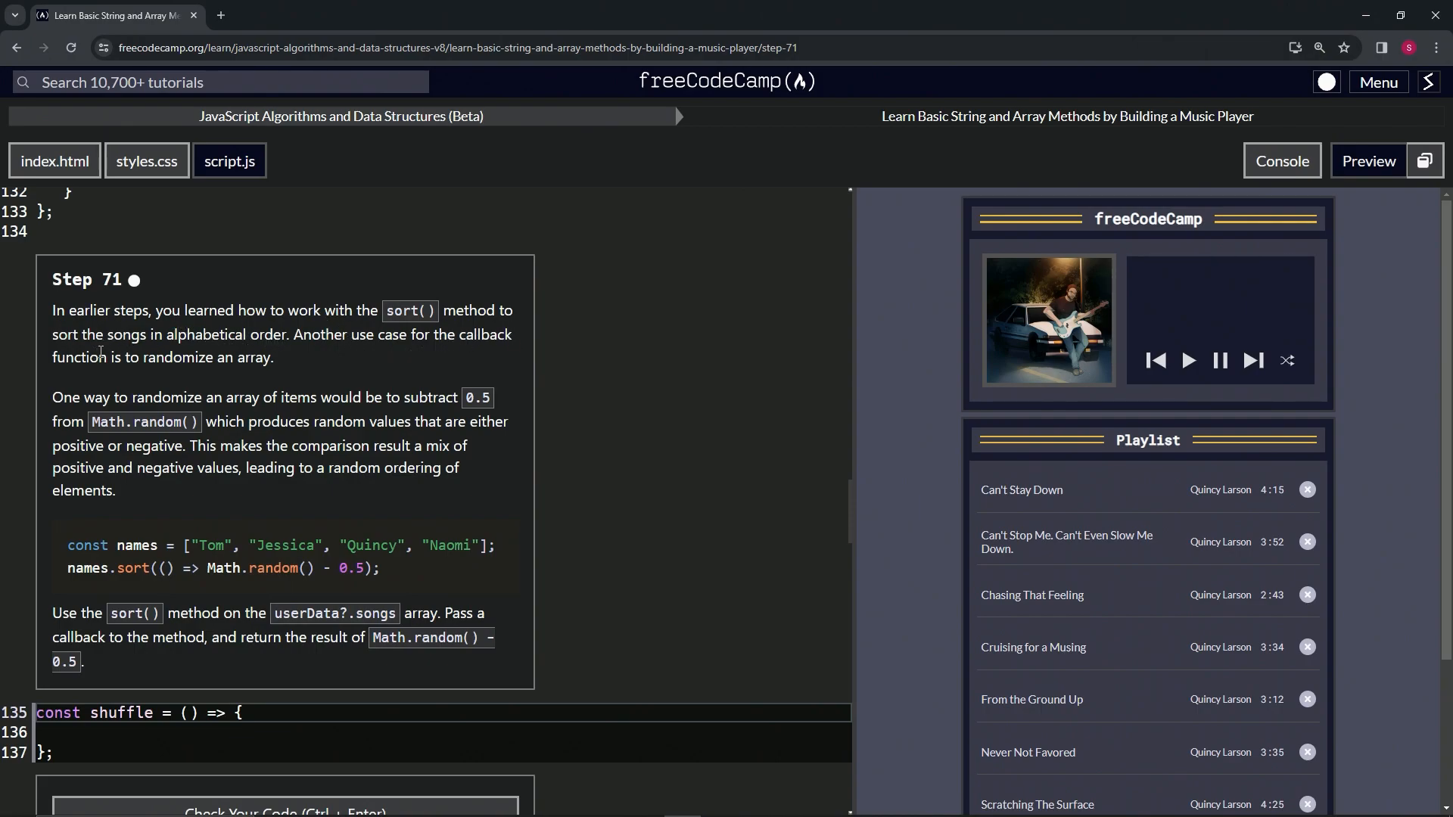
{"action": "mouse_move", "coordinate": [257, 363]}
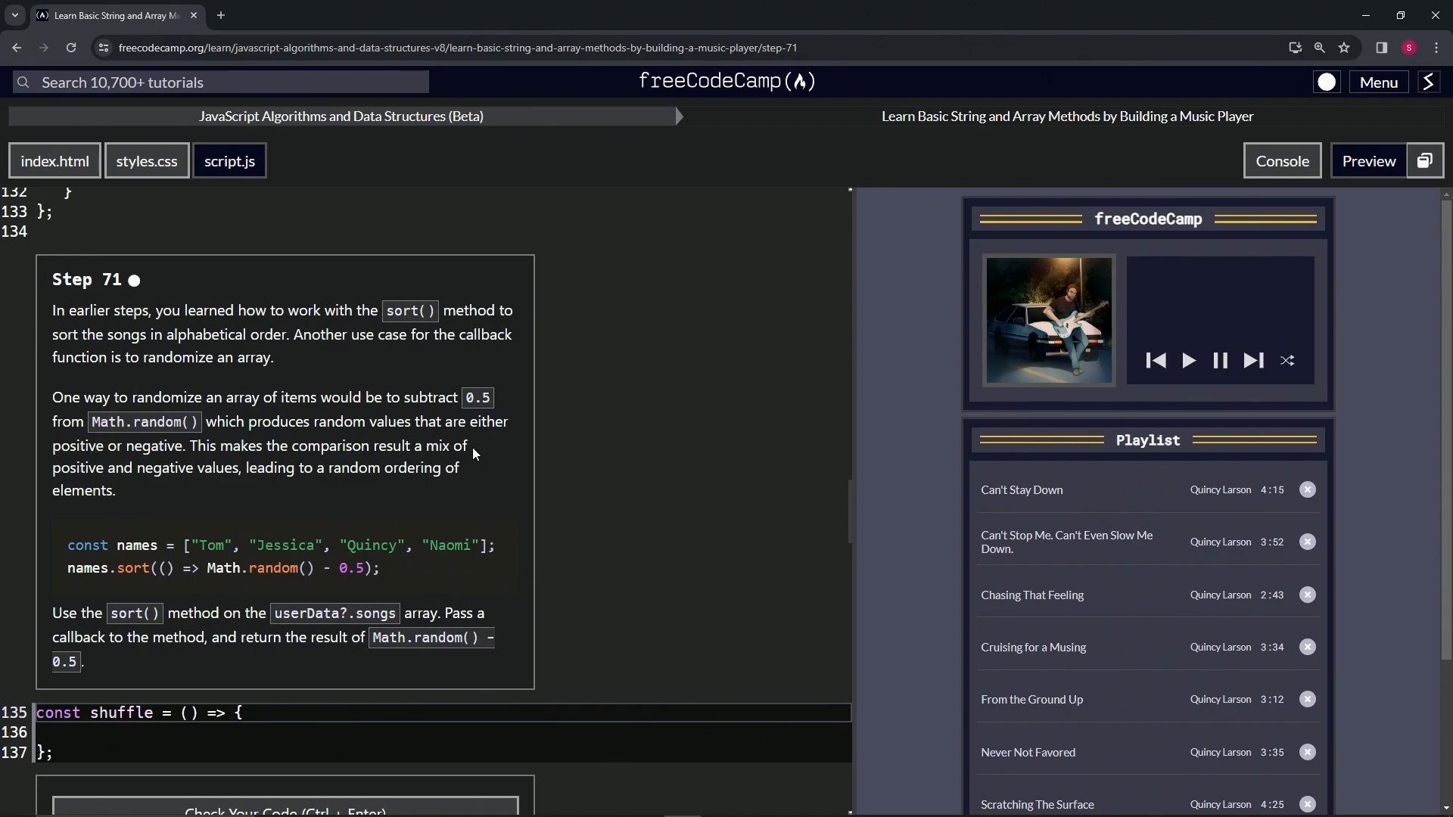
{"action": "mouse_move", "coordinate": [284, 472]}
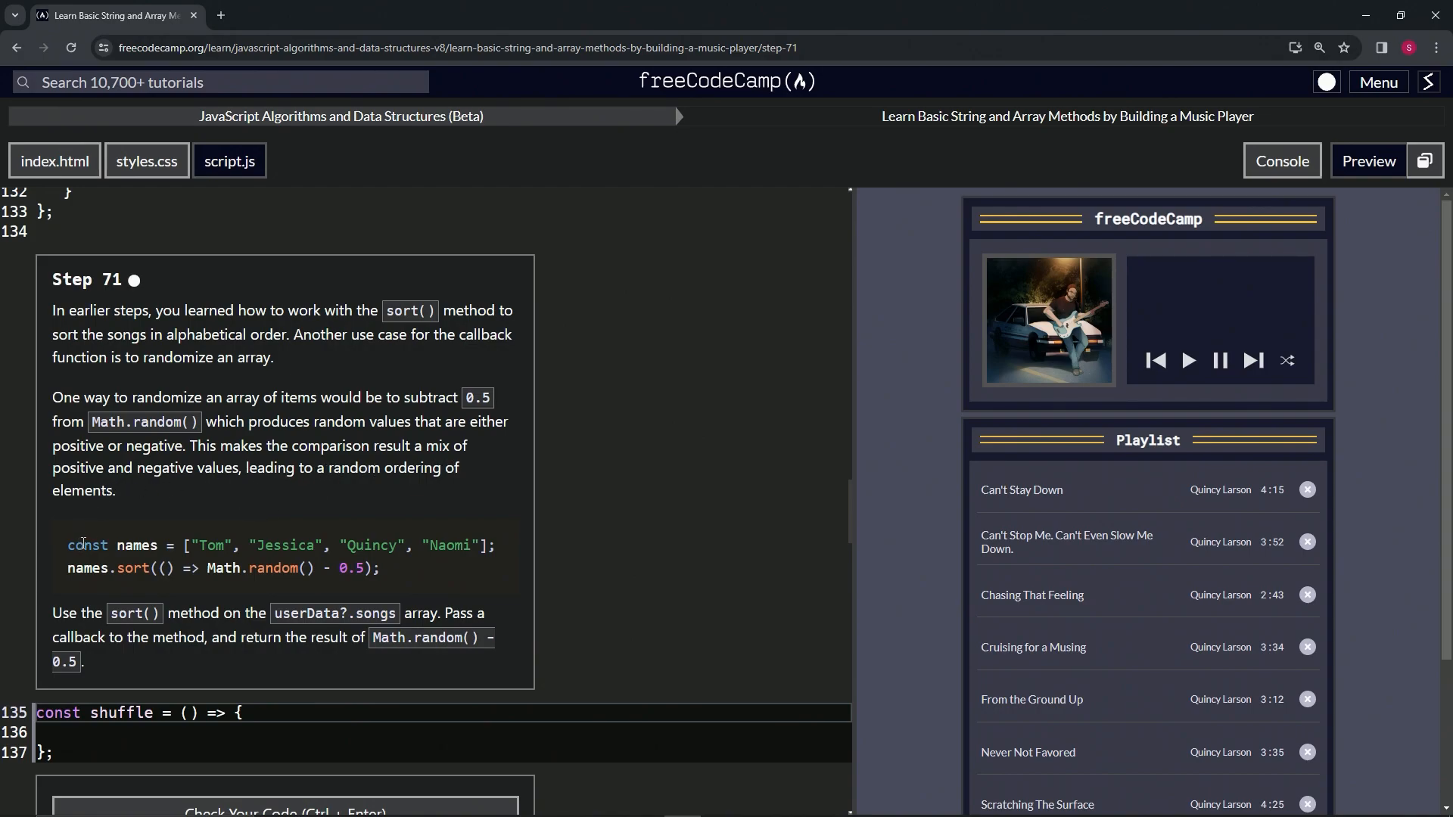
{"action": "mouse_move", "coordinate": [461, 535]}
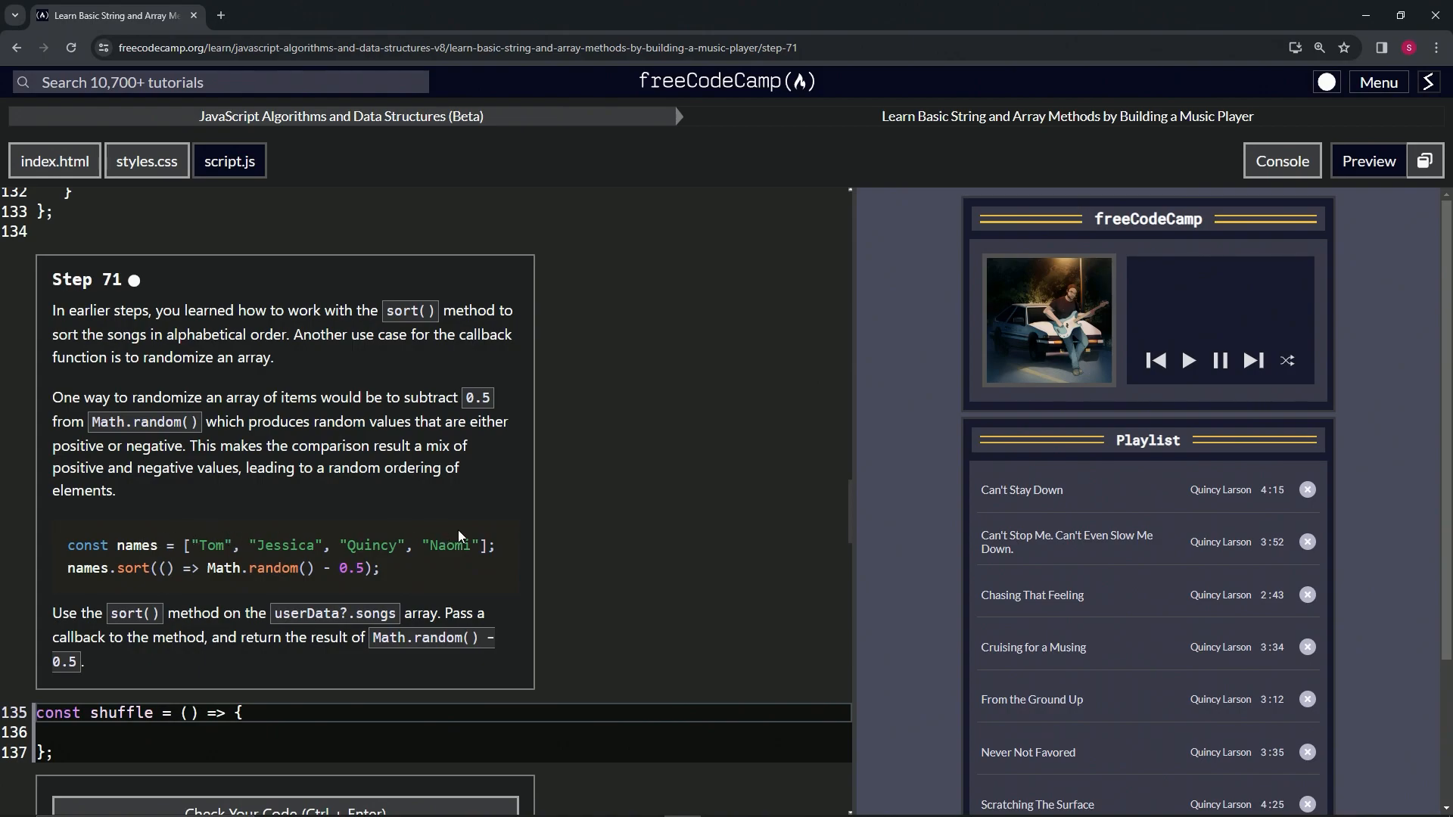
{"action": "mouse_move", "coordinate": [99, 574]}
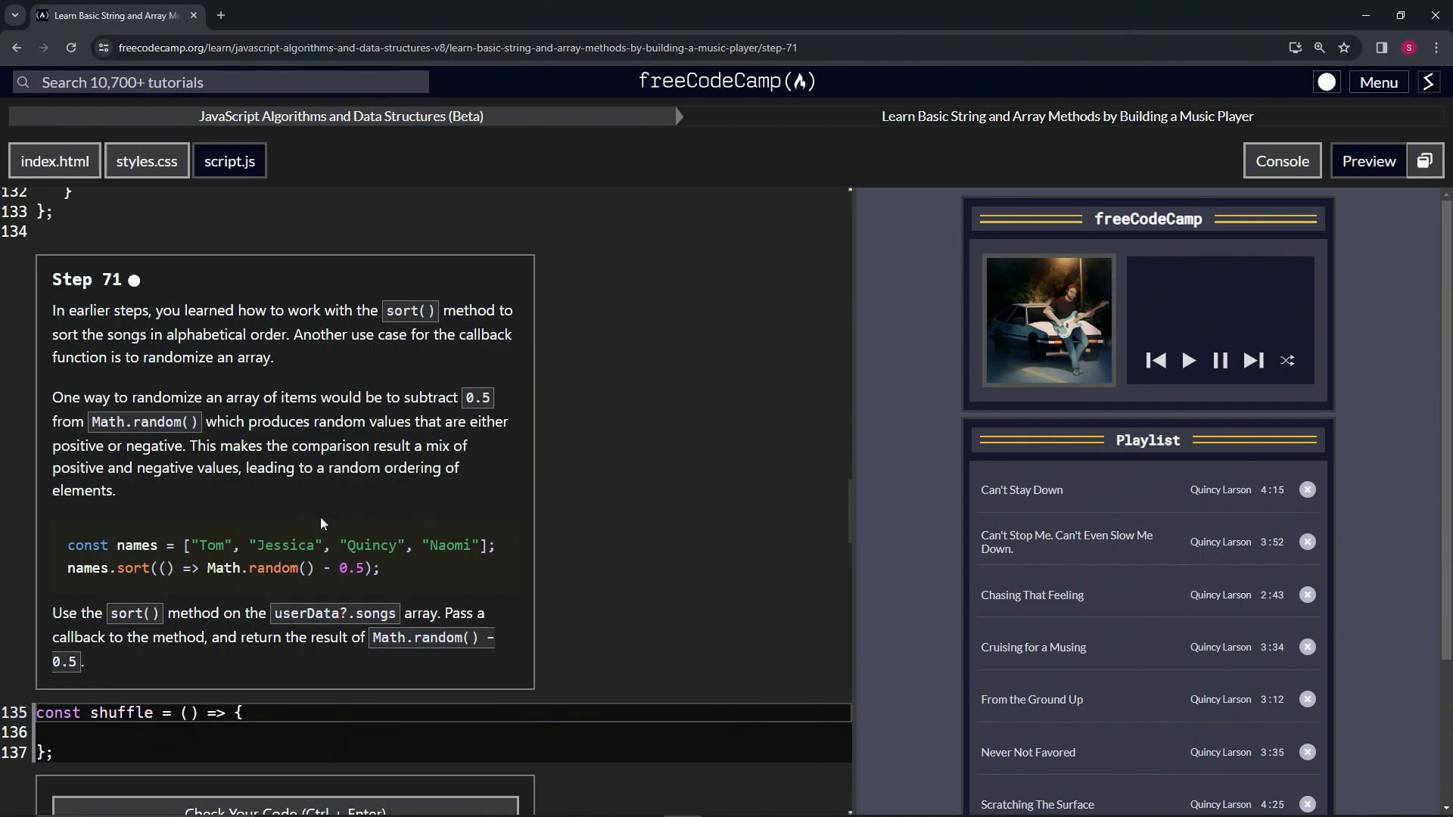
{"action": "mouse_move", "coordinate": [244, 563]}
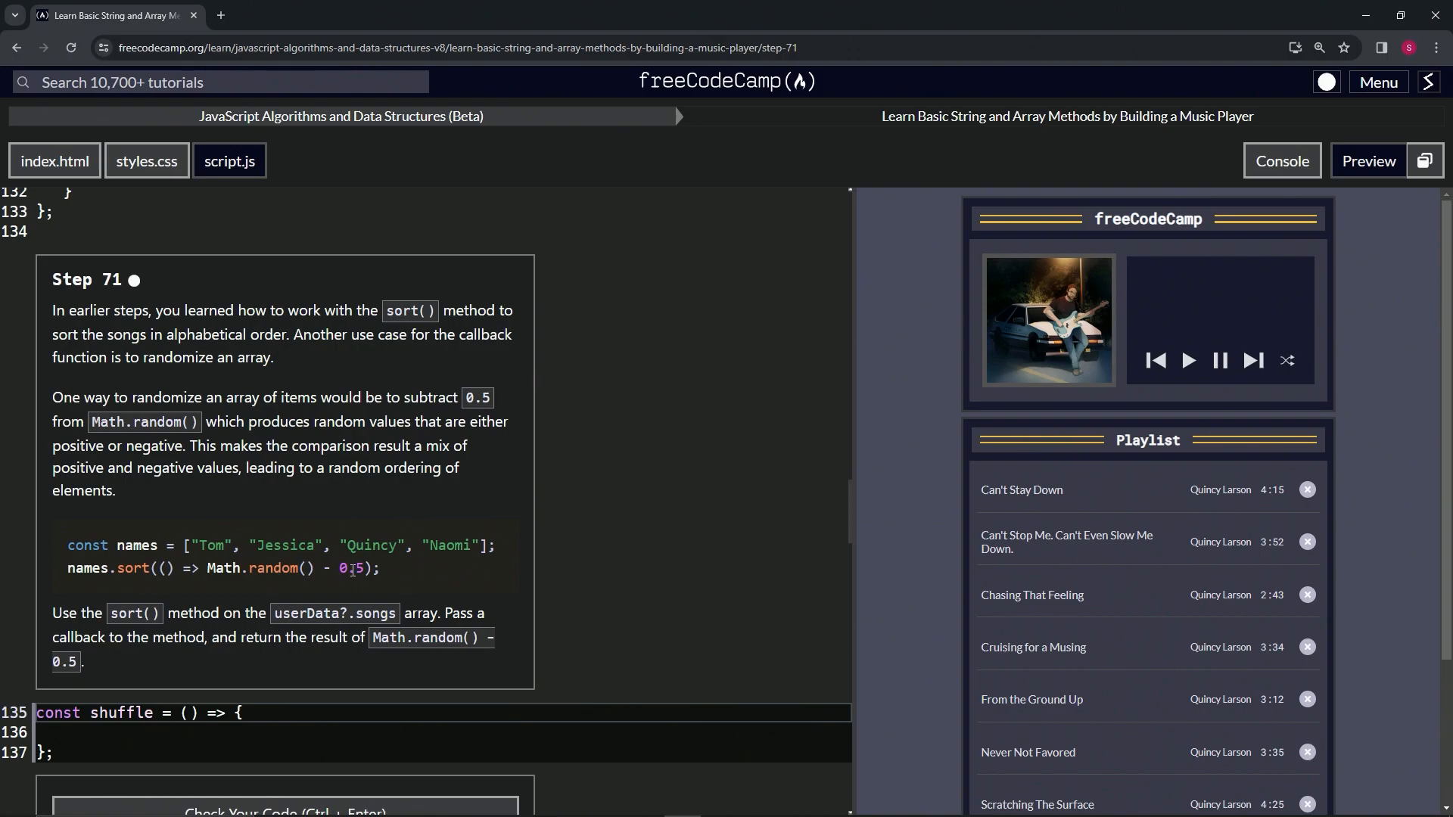
{"action": "mouse_move", "coordinate": [317, 529]}
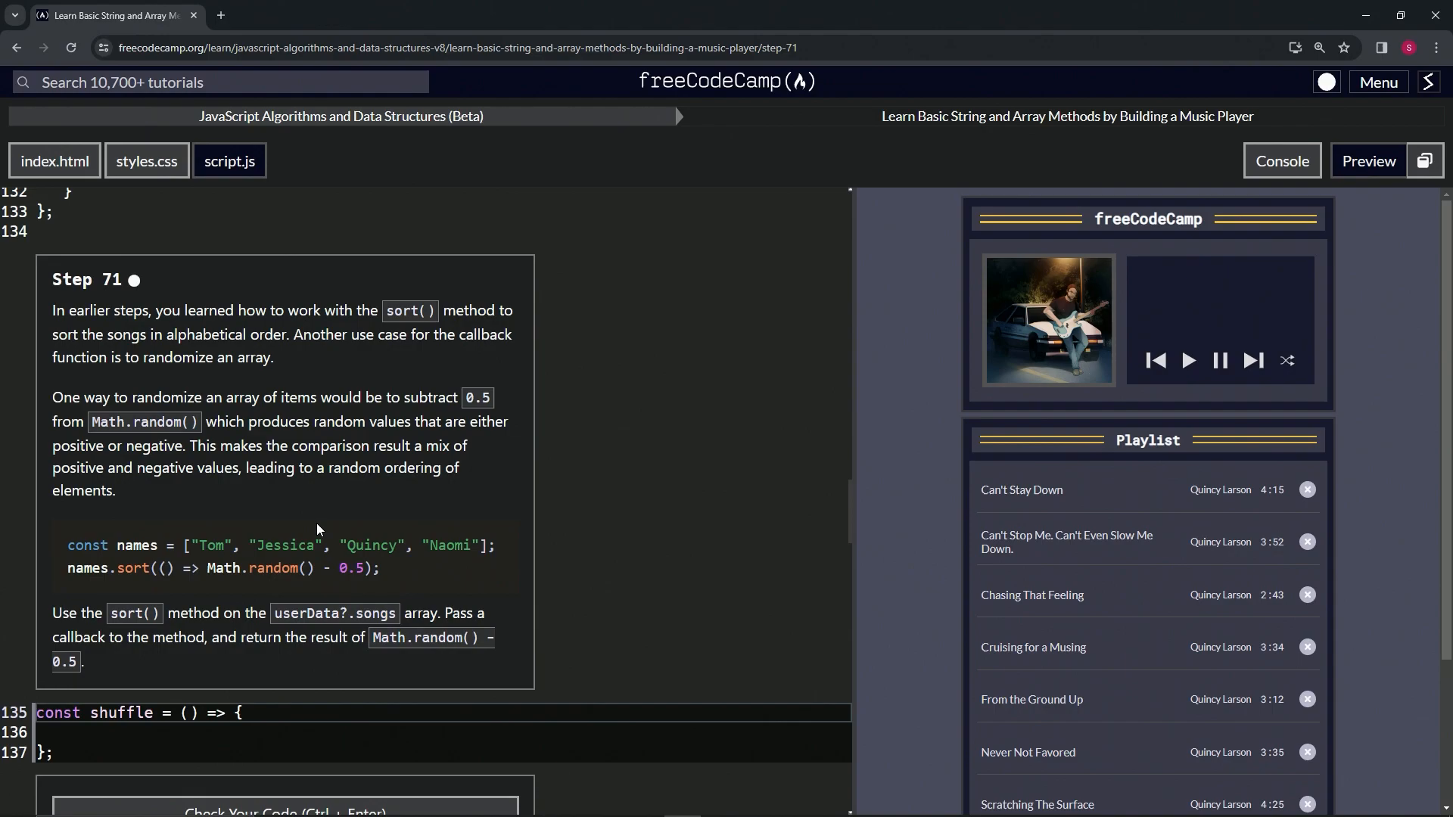
{"action": "mouse_move", "coordinate": [294, 553]}
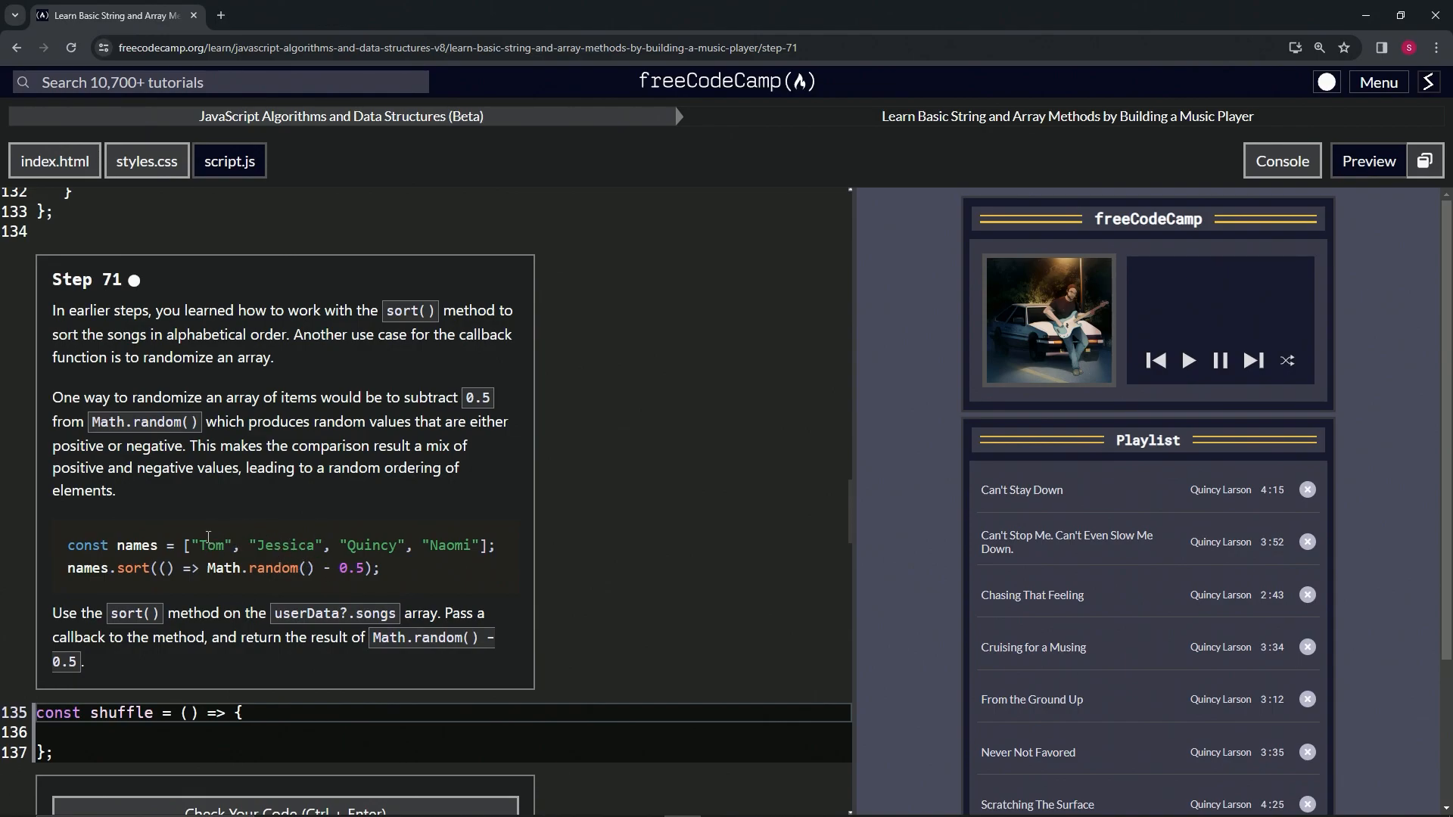
{"action": "mouse_move", "coordinate": [286, 591]}
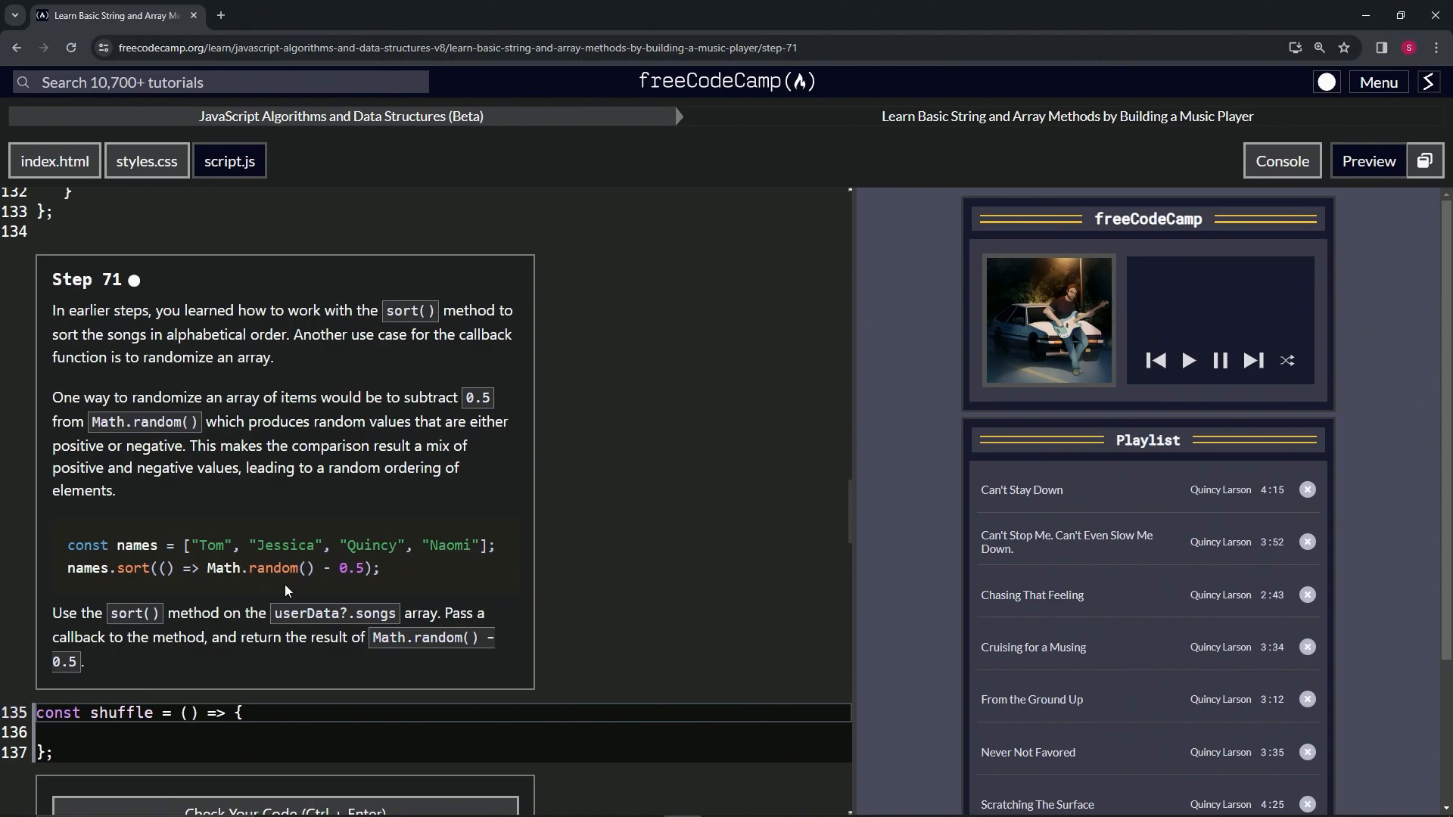
{"action": "mouse_move", "coordinate": [242, 568]}
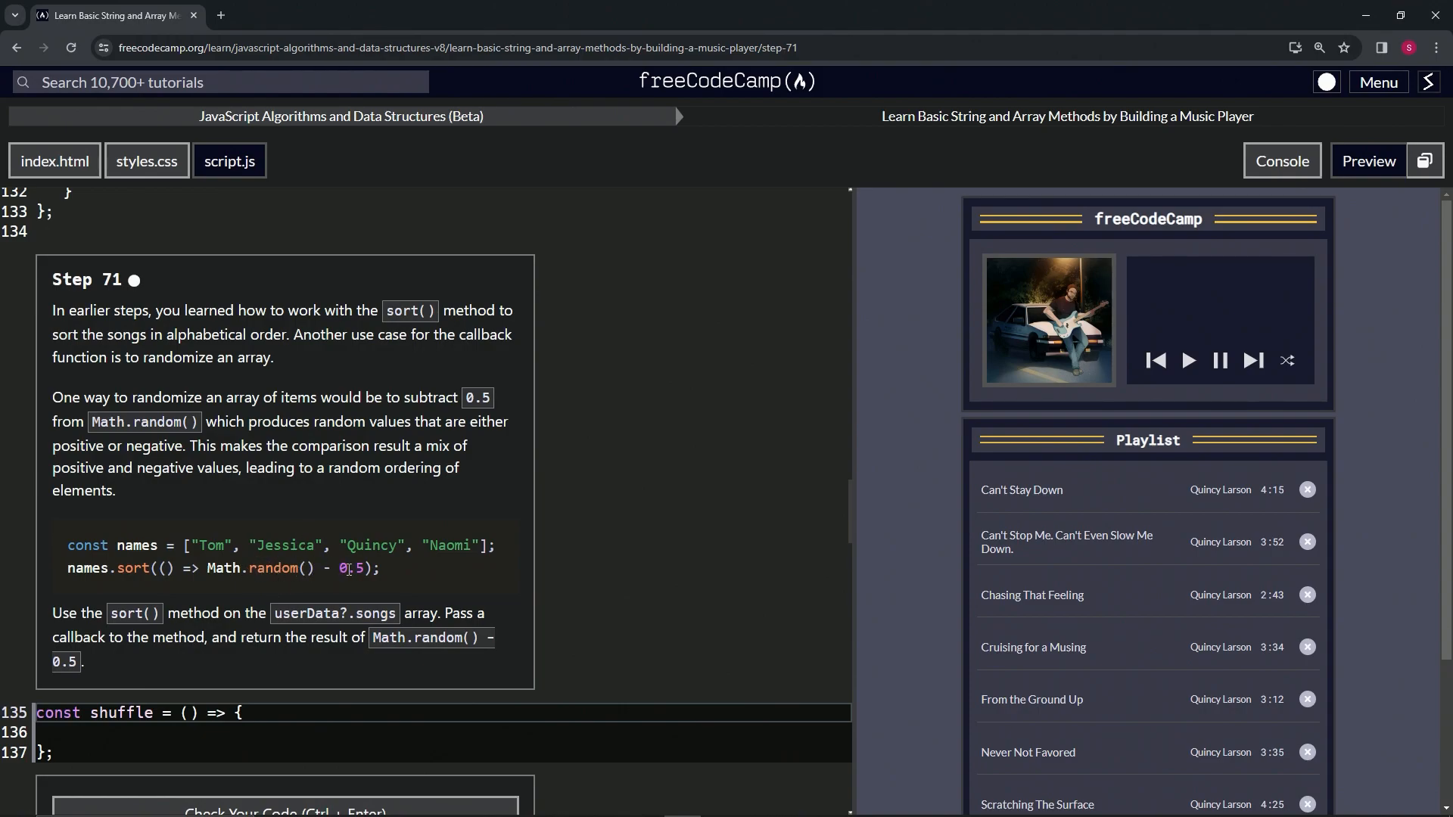
{"action": "mouse_move", "coordinate": [280, 532]}
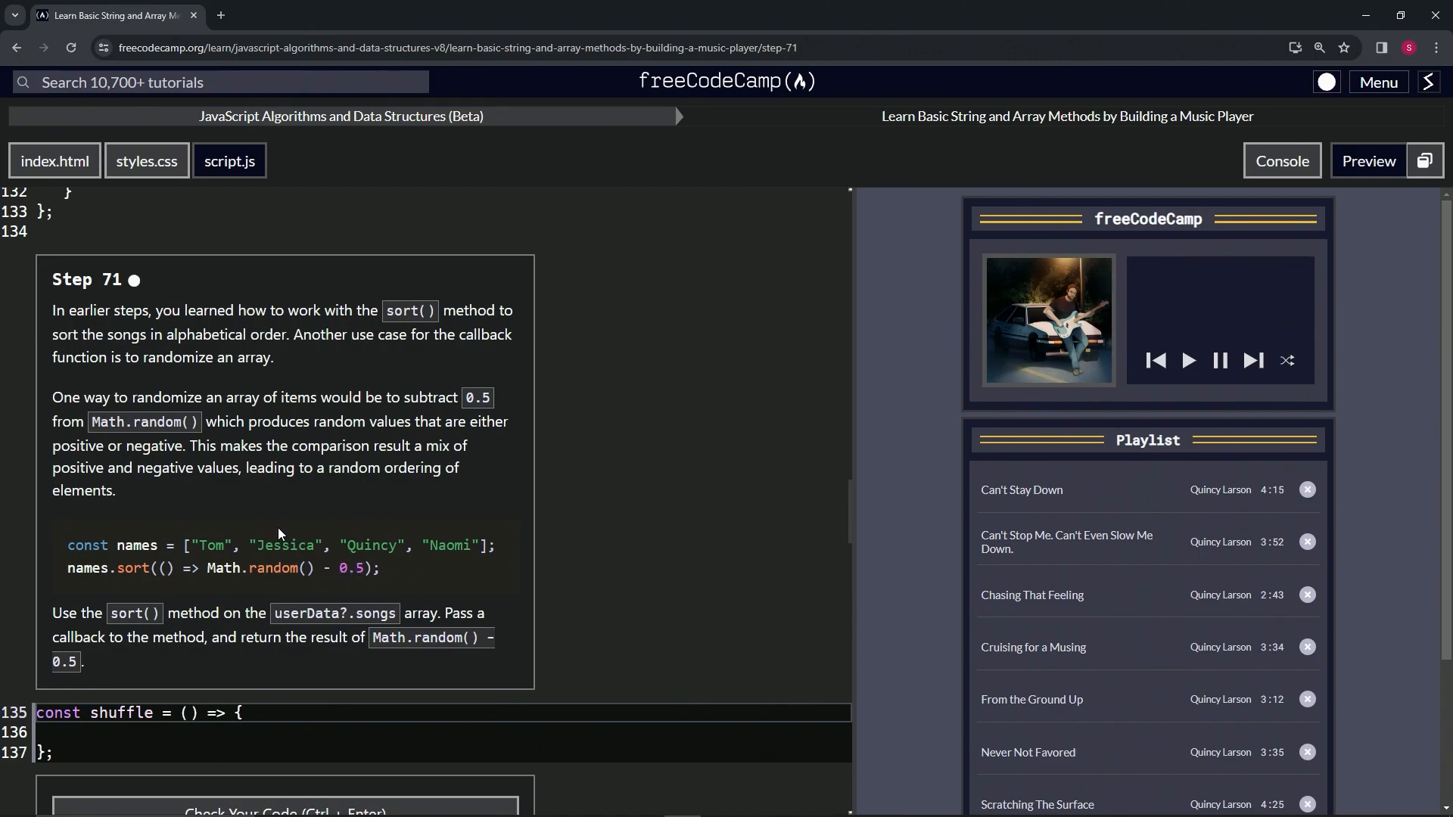
{"action": "mouse_move", "coordinate": [222, 540]}
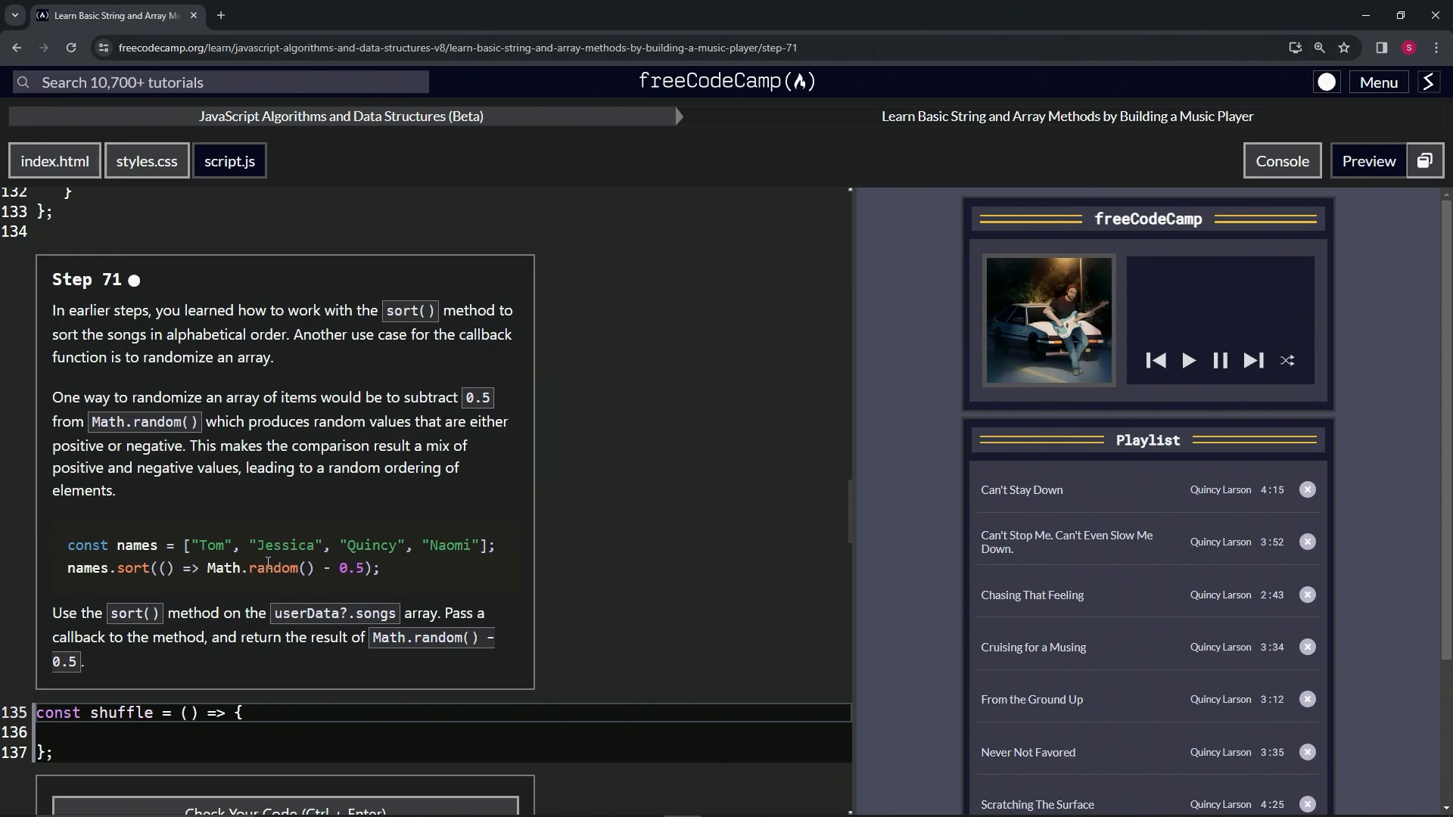
{"action": "mouse_move", "coordinate": [215, 532]}
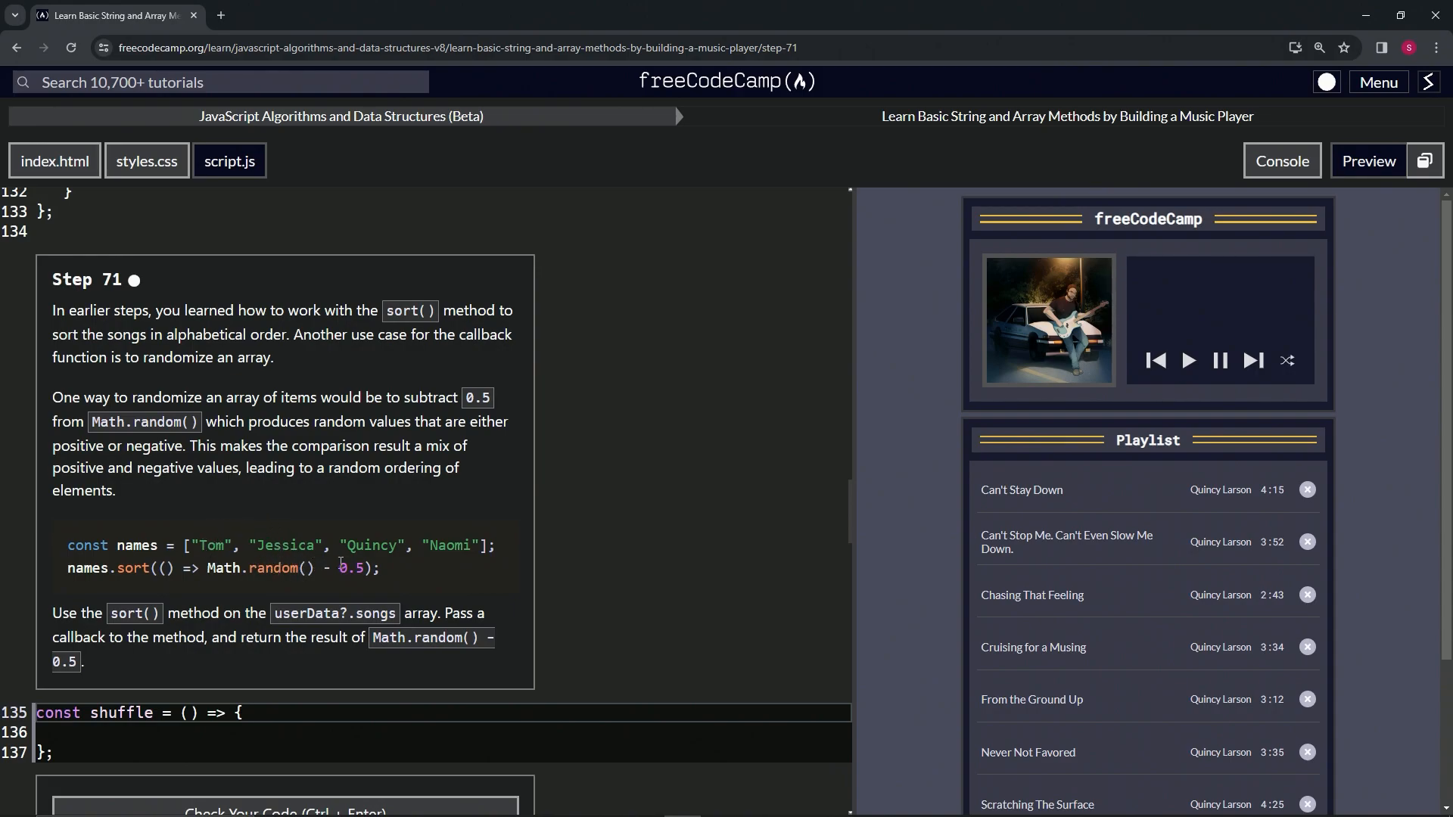
{"action": "mouse_move", "coordinate": [211, 515]}
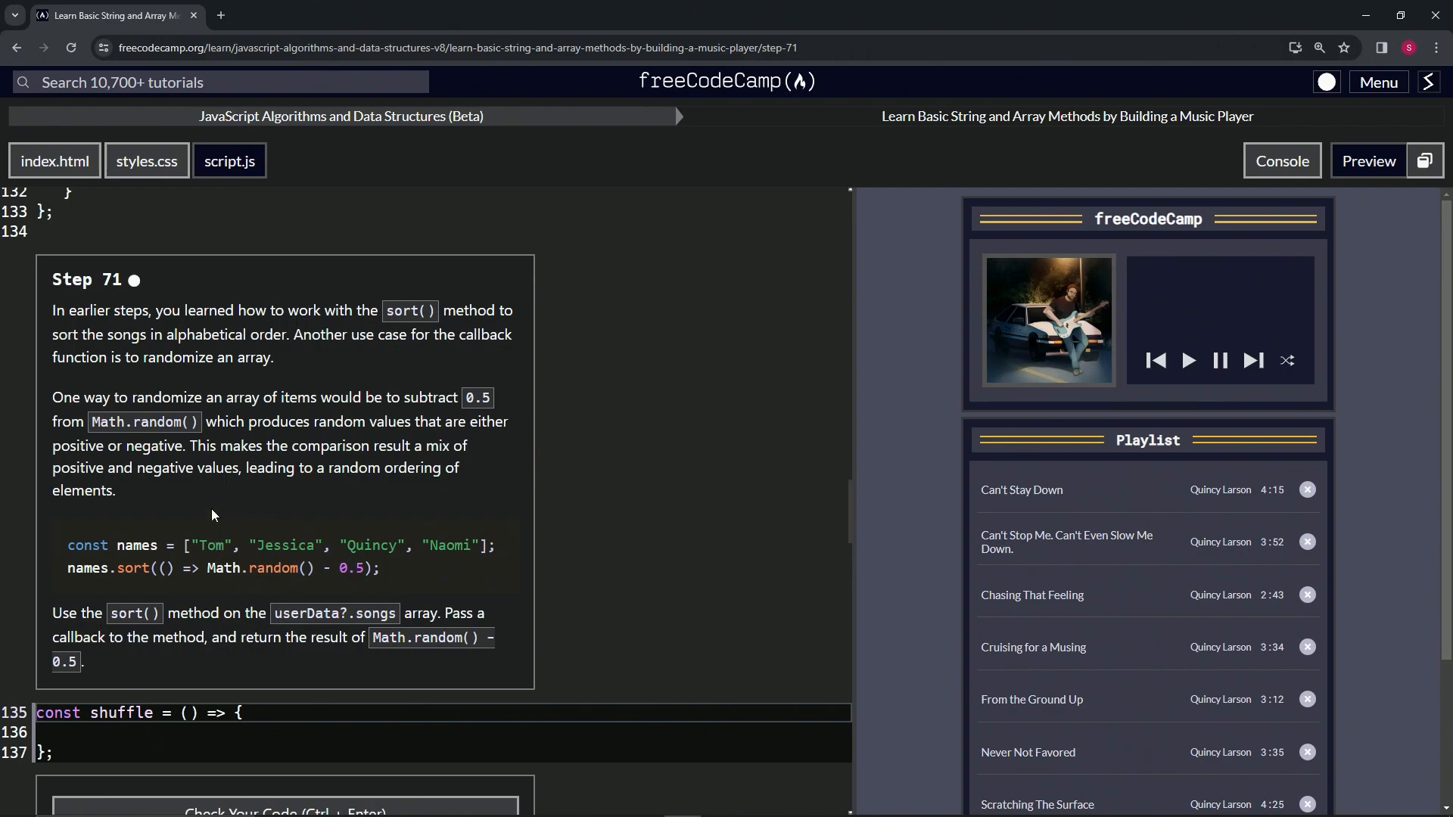
{"action": "mouse_move", "coordinate": [241, 568]}
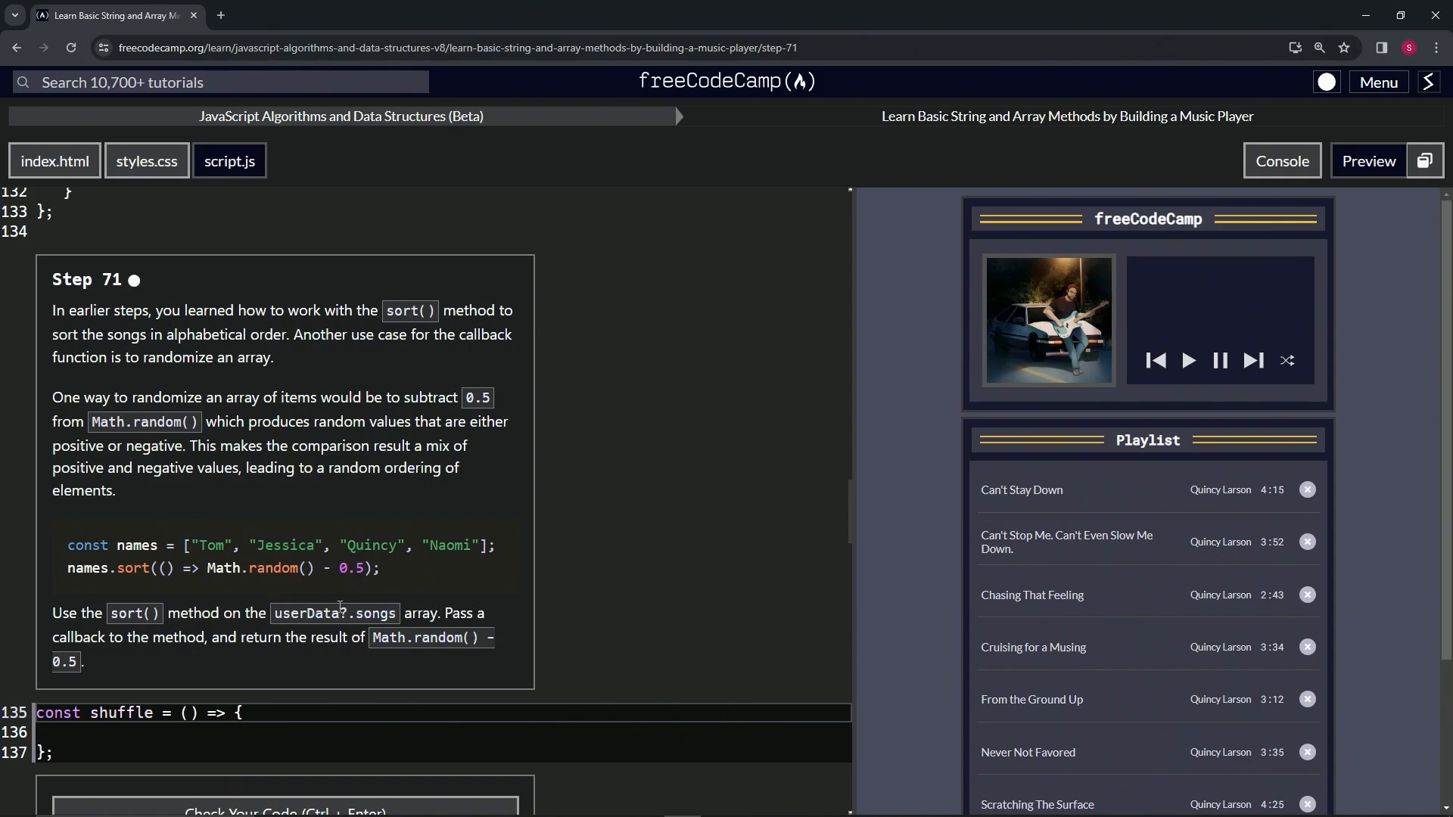
{"action": "mouse_move", "coordinate": [251, 658]}
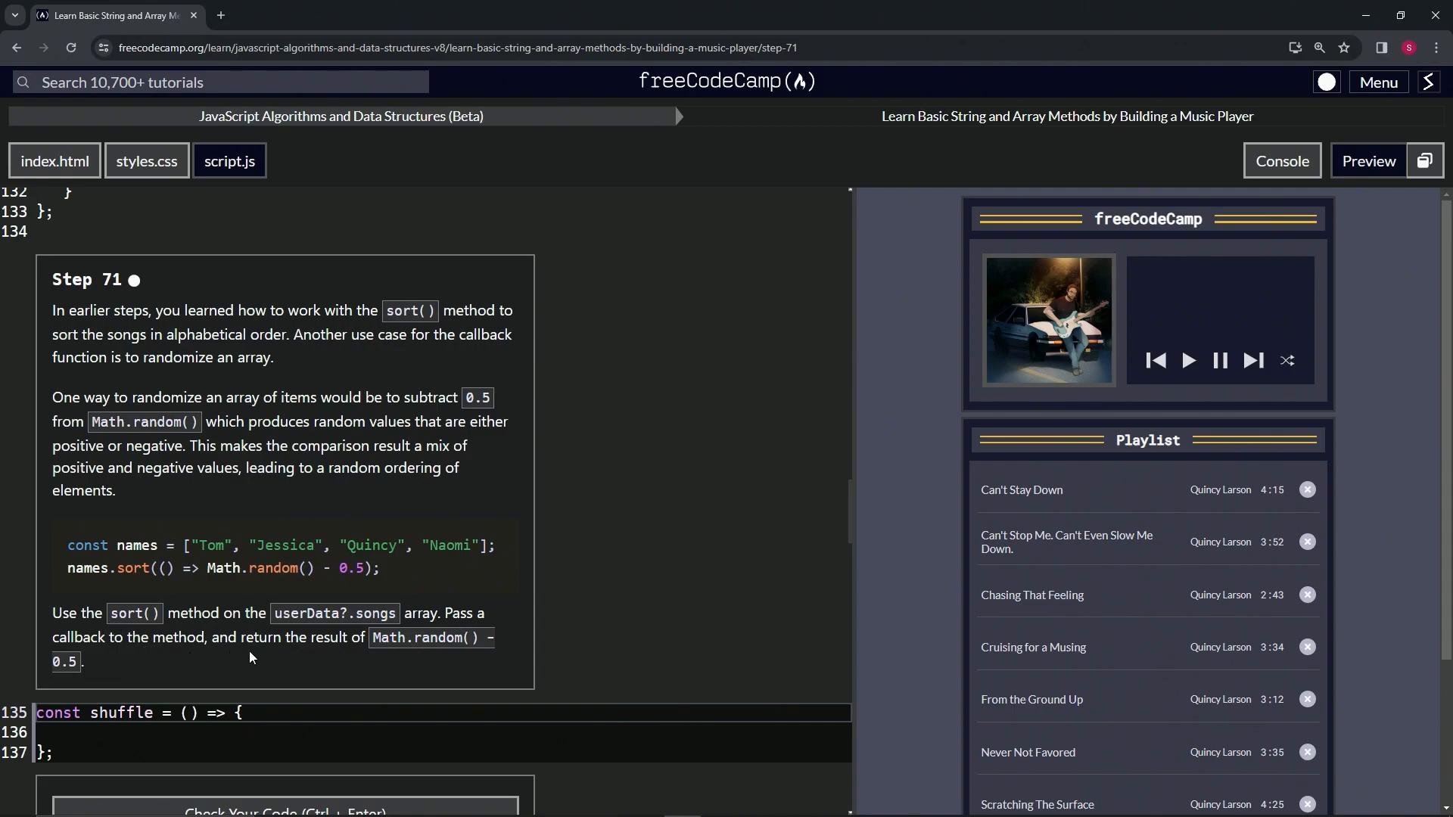
{"action": "mouse_move", "coordinate": [352, 643]}
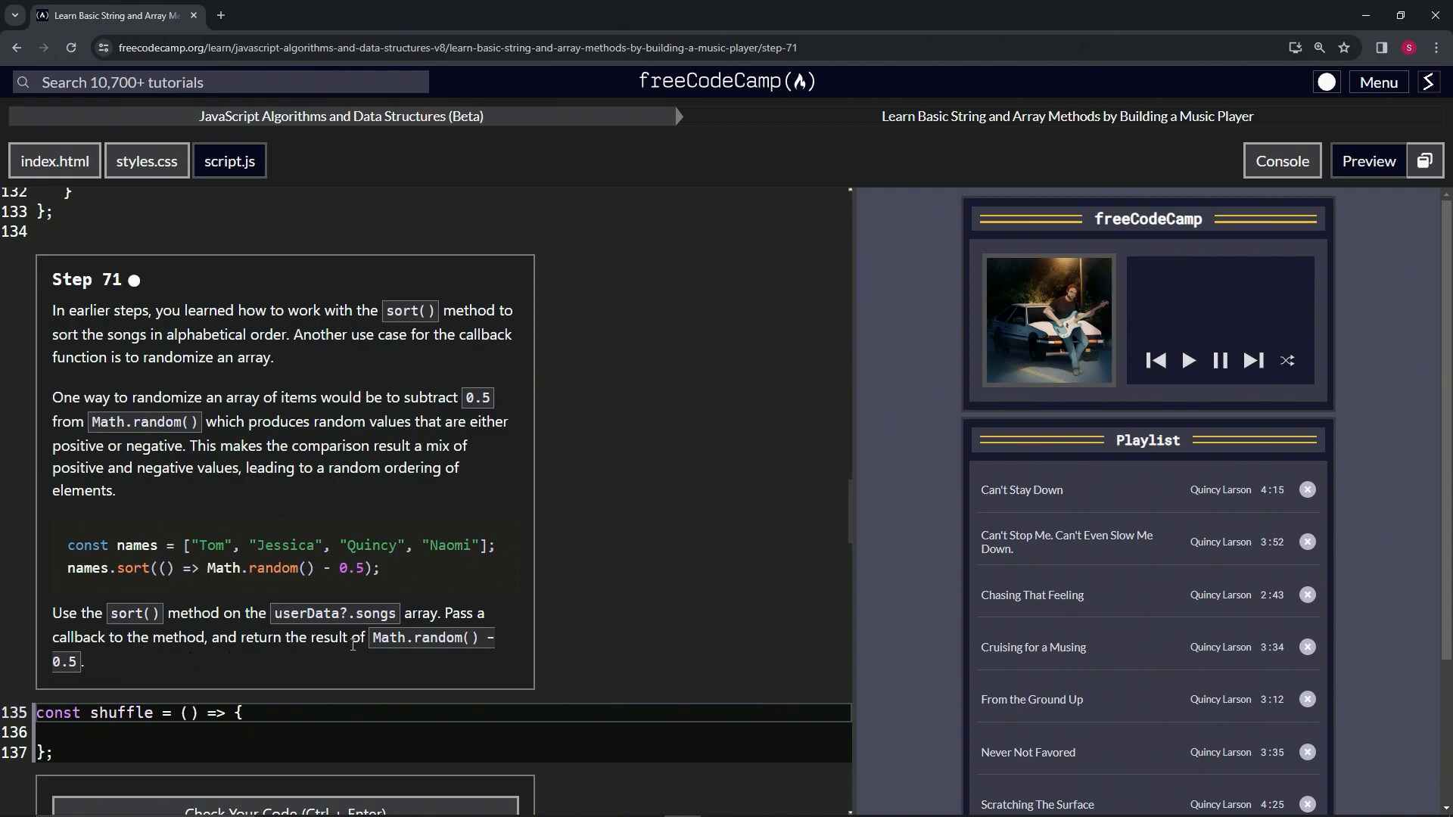
{"action": "mouse_move", "coordinate": [51, 674]}
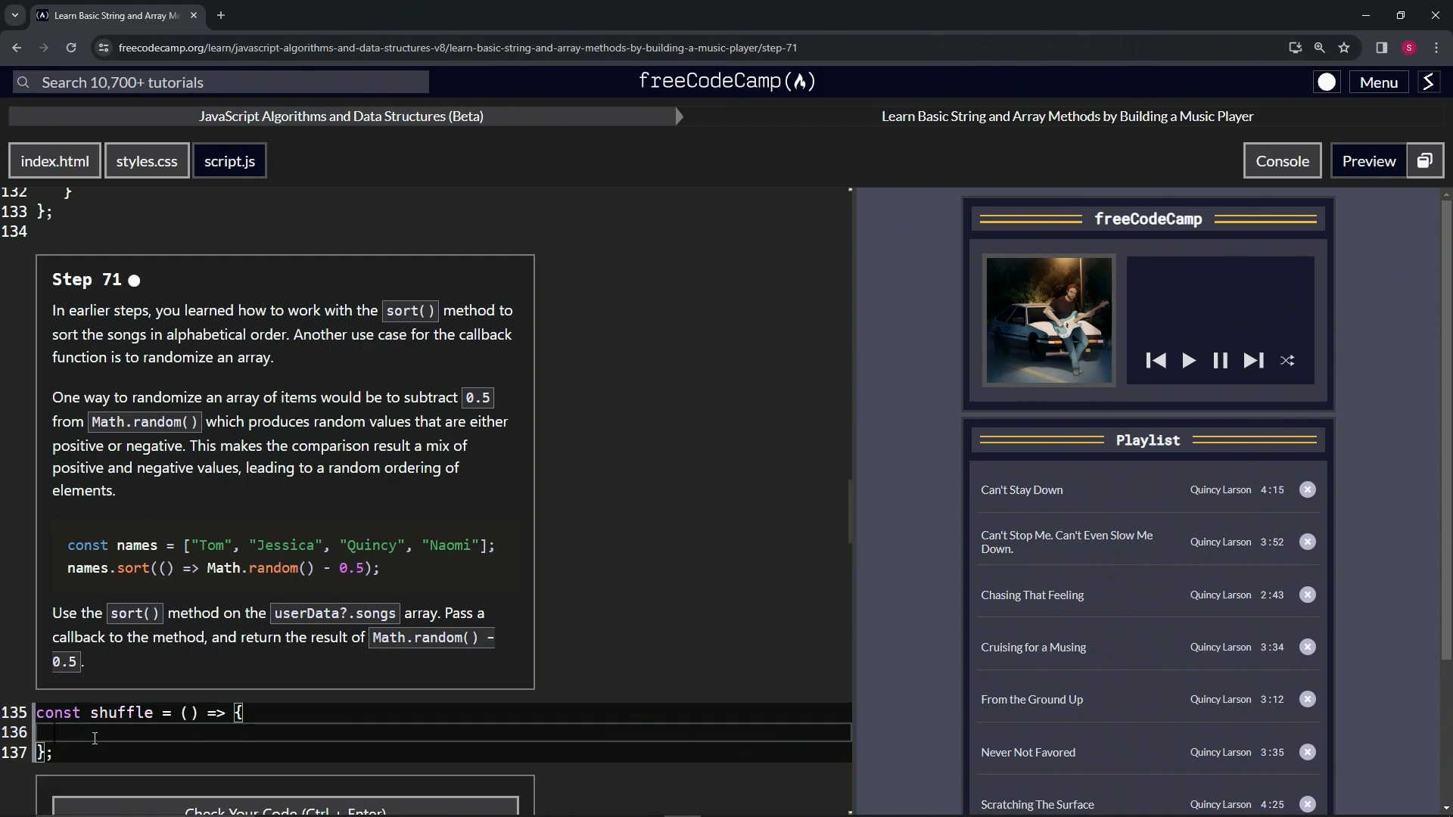
- In the shuffle function body, type userData?.songs.s to start the sort call
{"action": "type", "text": "user"}
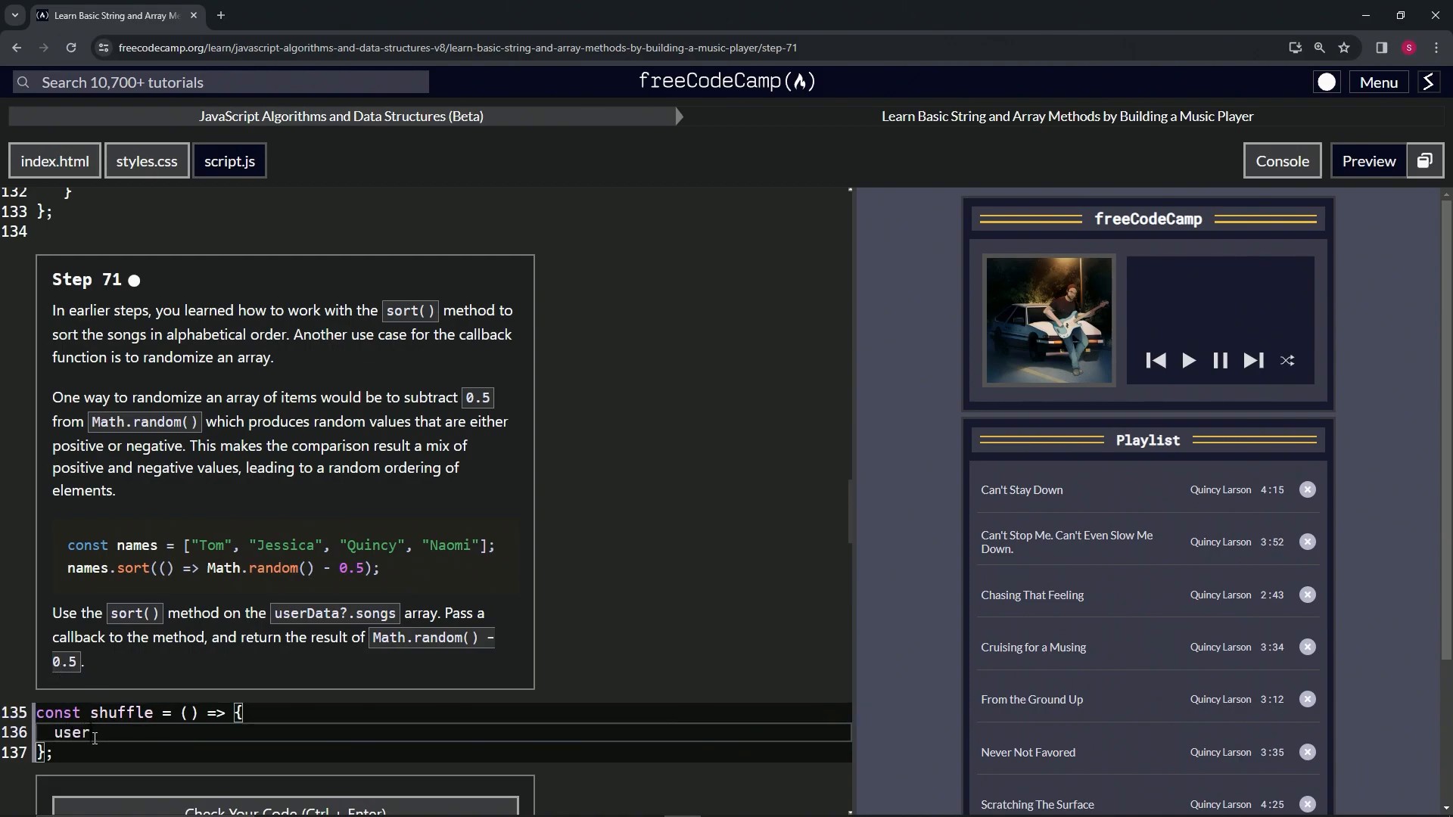
{"action": "type", "text": "Datya"}
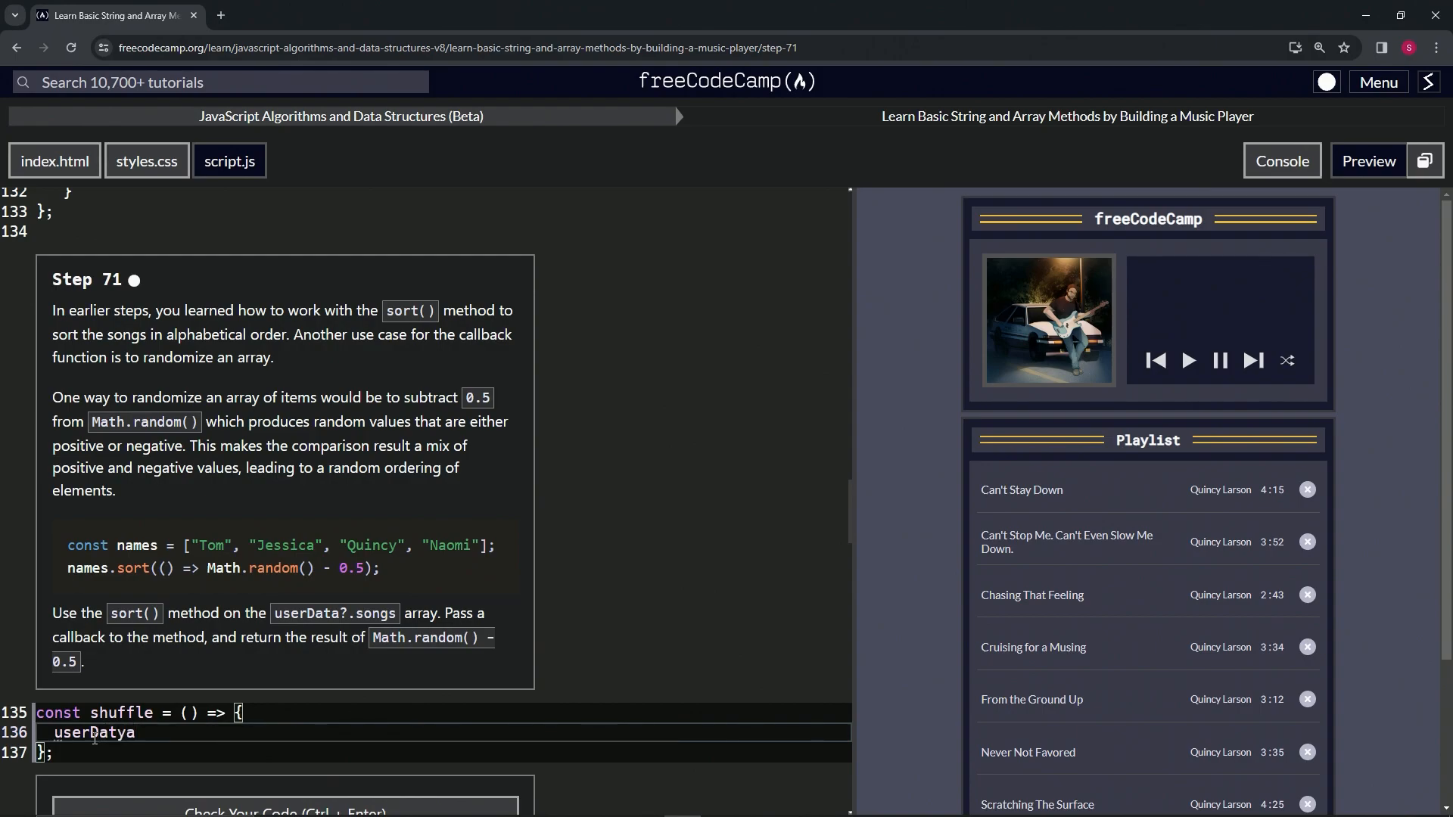
{"action": "type", "text": "?"}
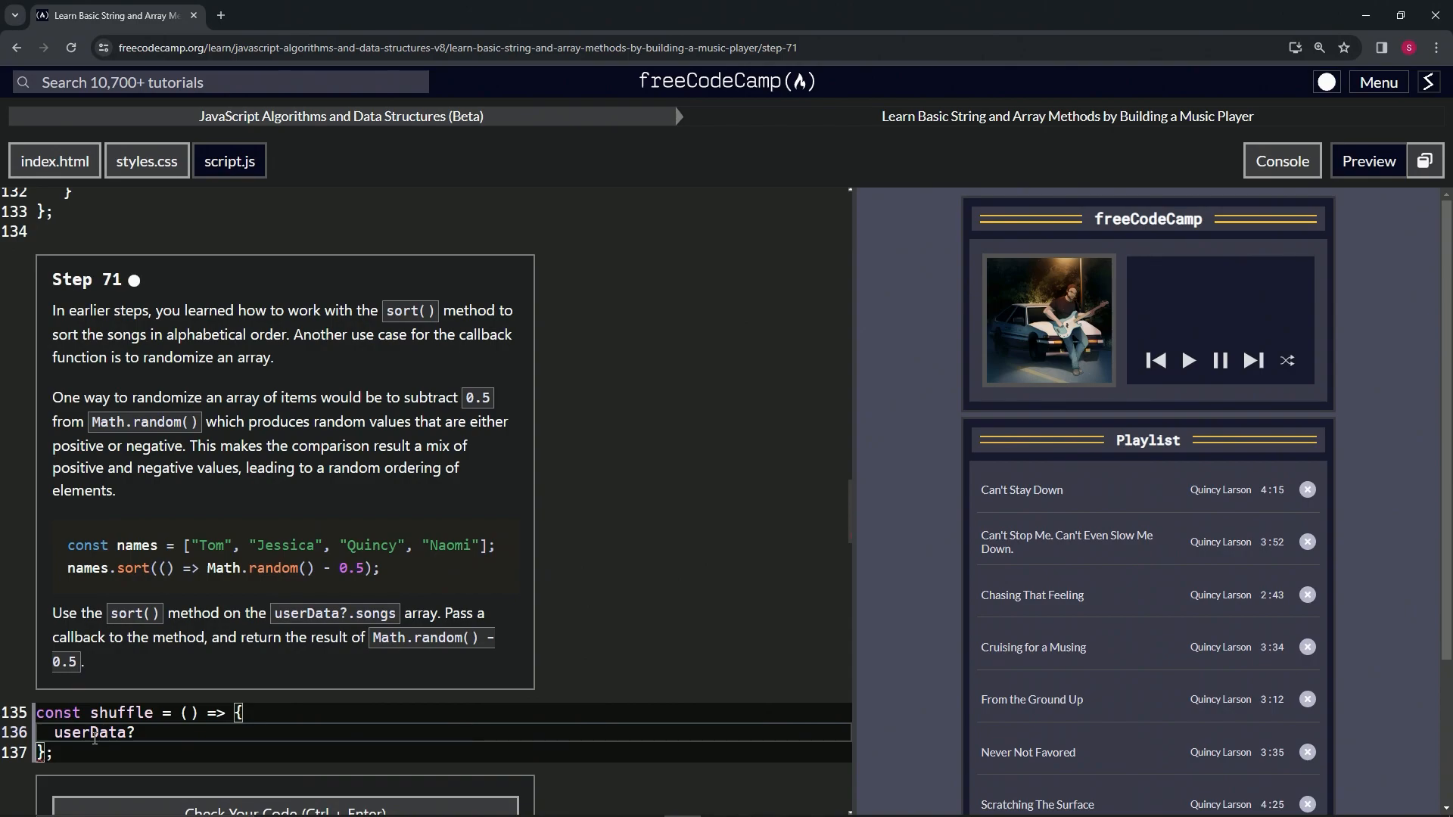
{"action": "type", "text": ".song"}
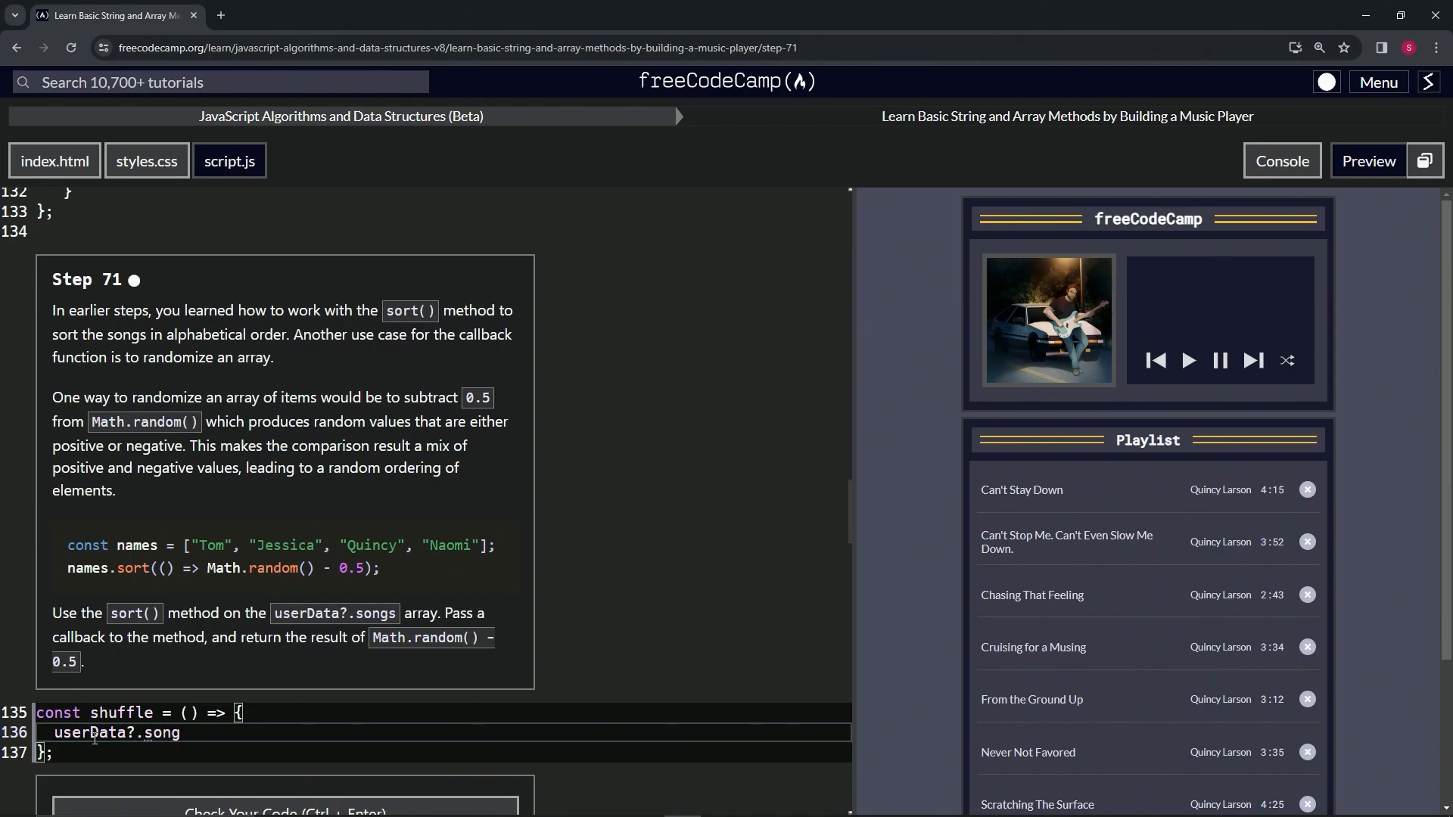
{"action": "type", "text": "s"}
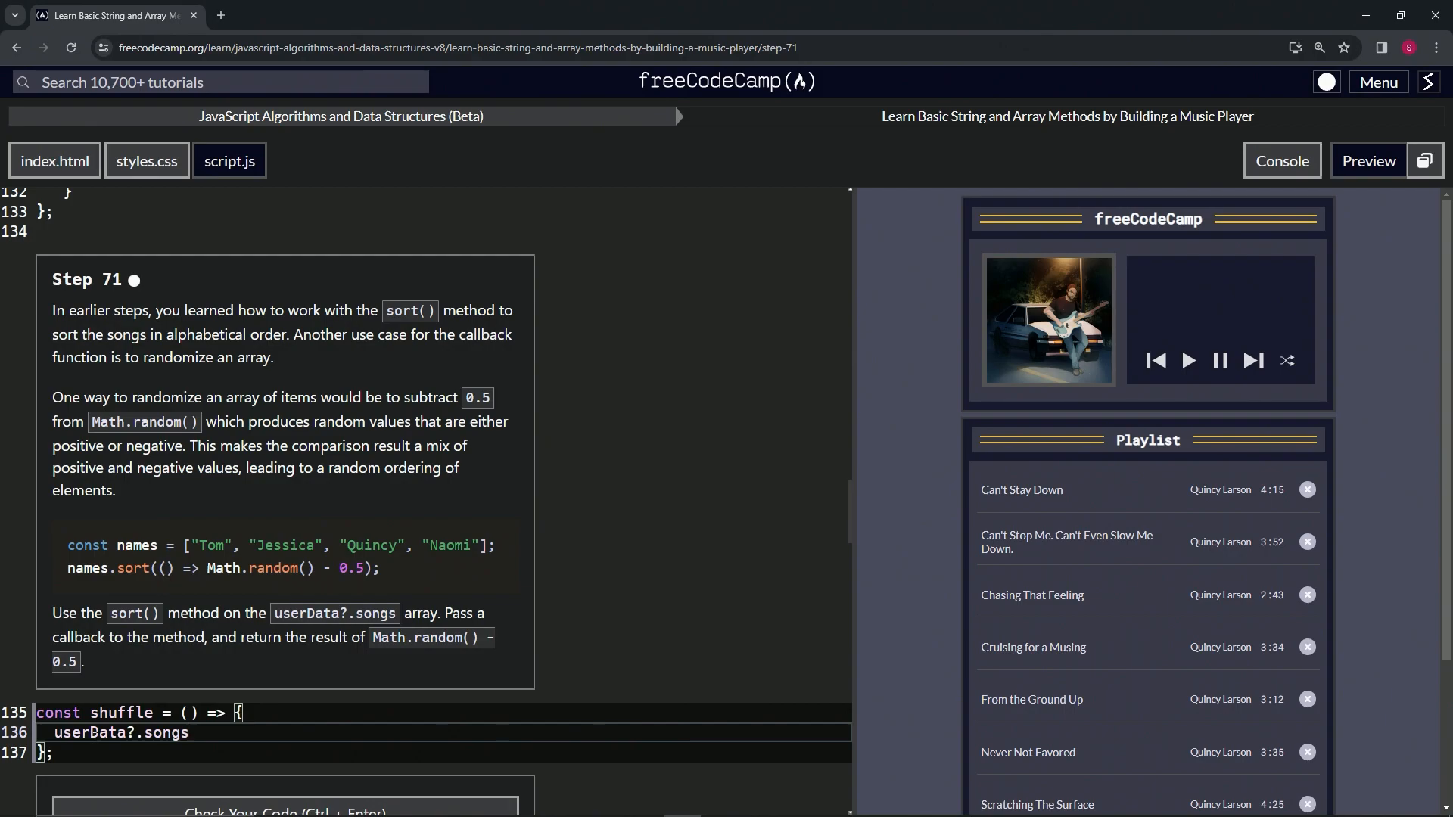
{"action": "type", "text": ".s"}
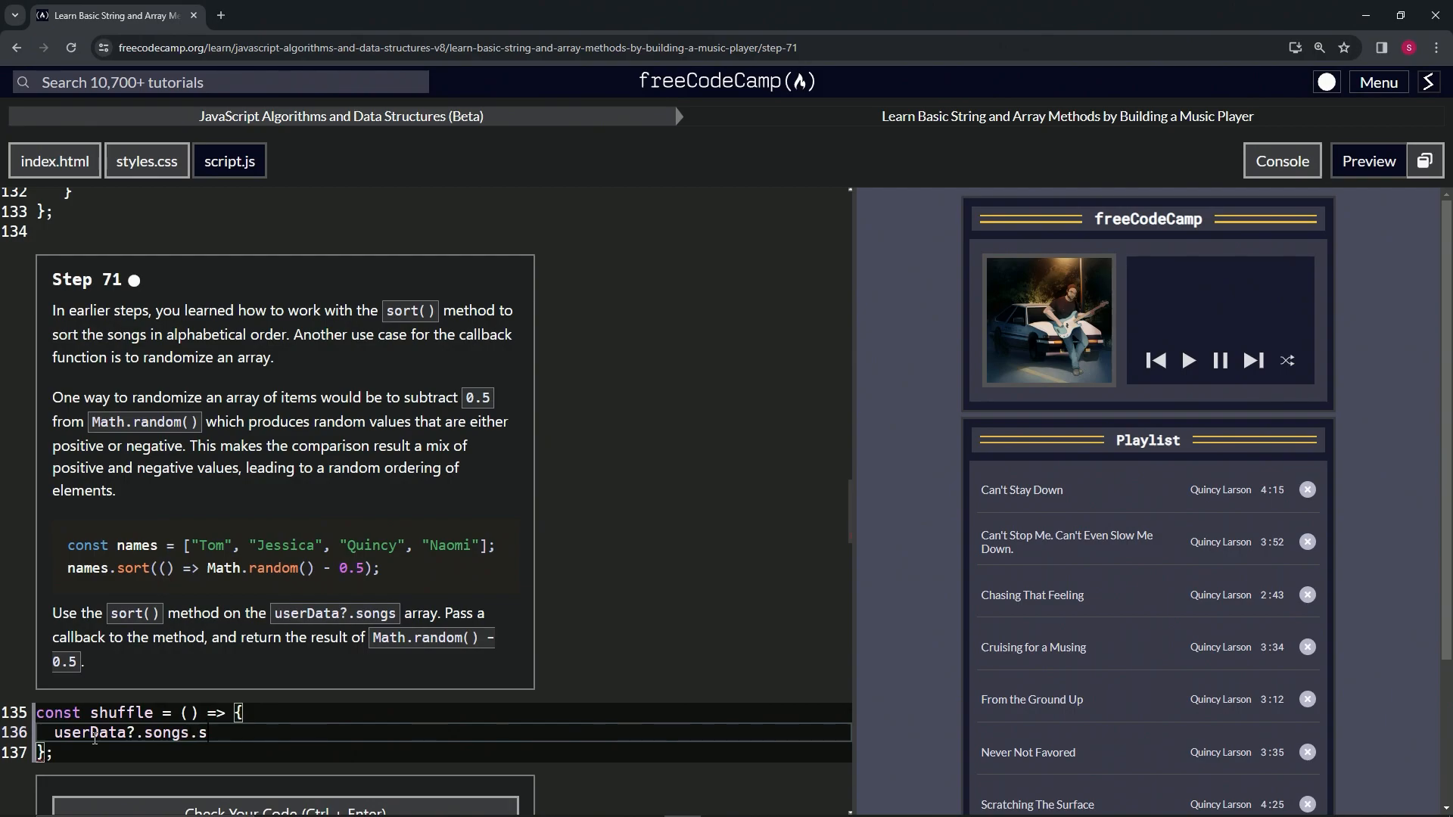
- Complete the line as userData?.songs.sort(() => Math.random() - 0.5); so the code passes
{"action": "type", "text": "ort()"}
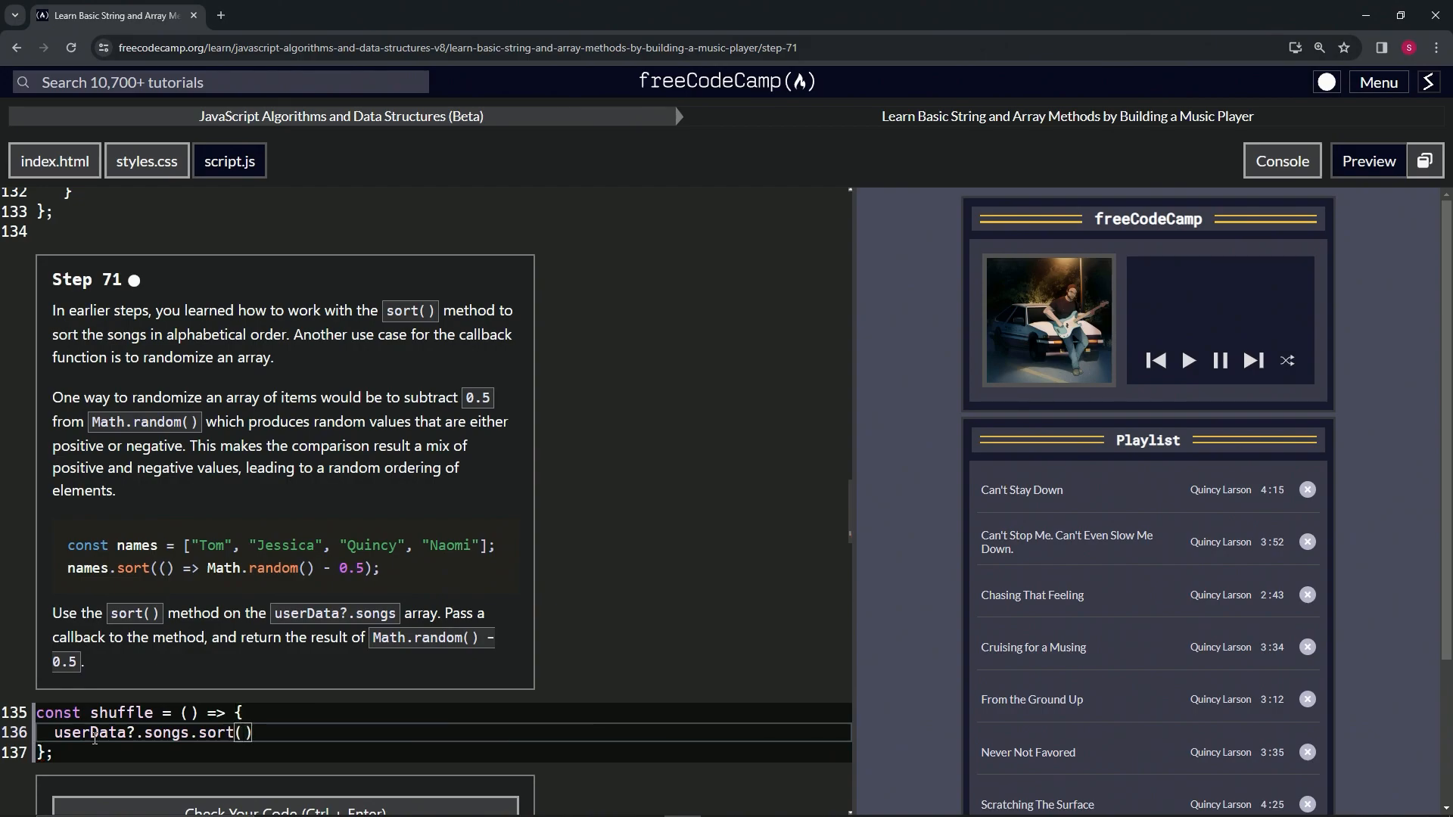
{"action": "type", "text": "() =>"}
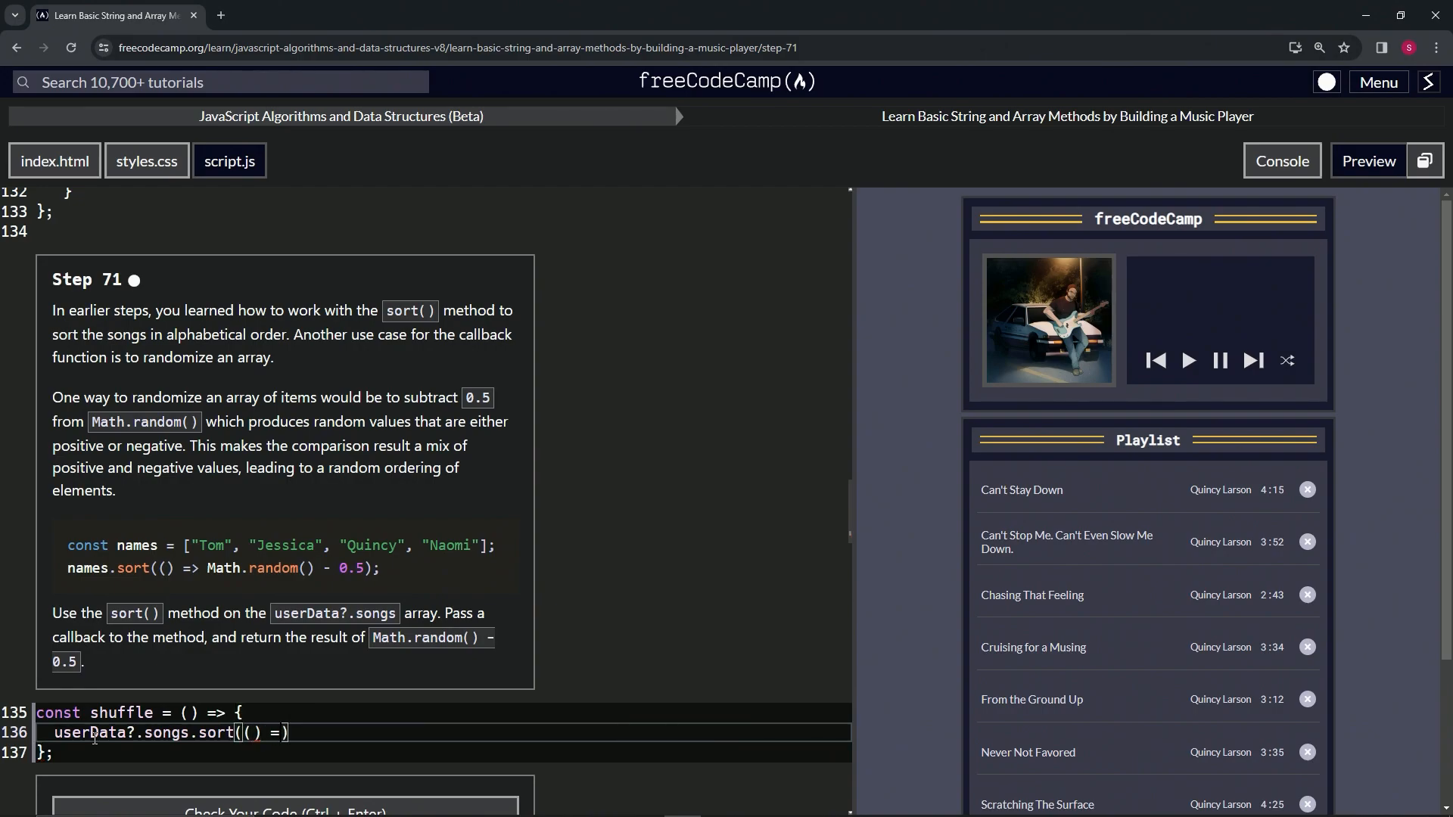
{"action": "type", "text": ">"}
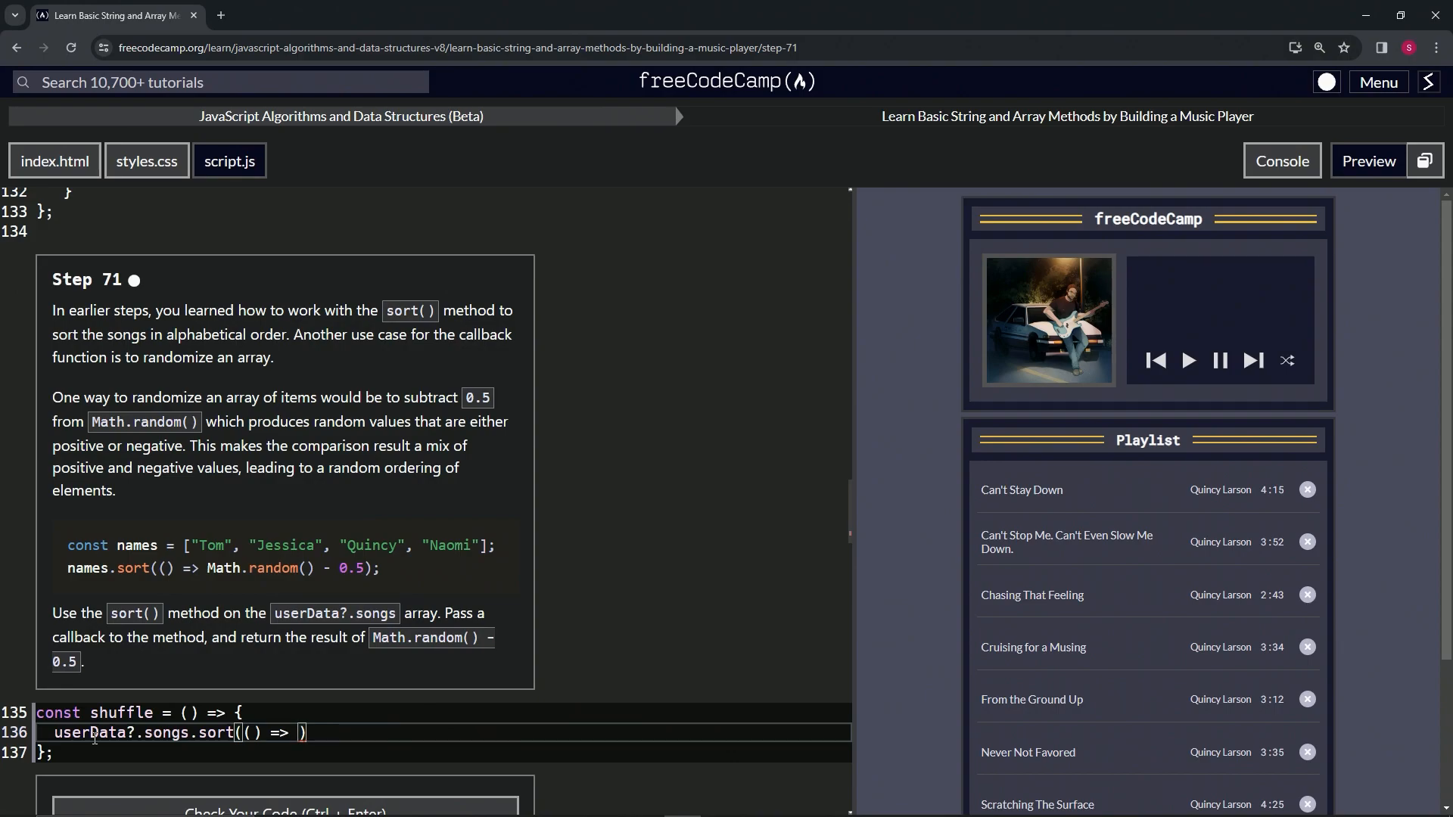
{"action": "type", "text": "Math.random("}
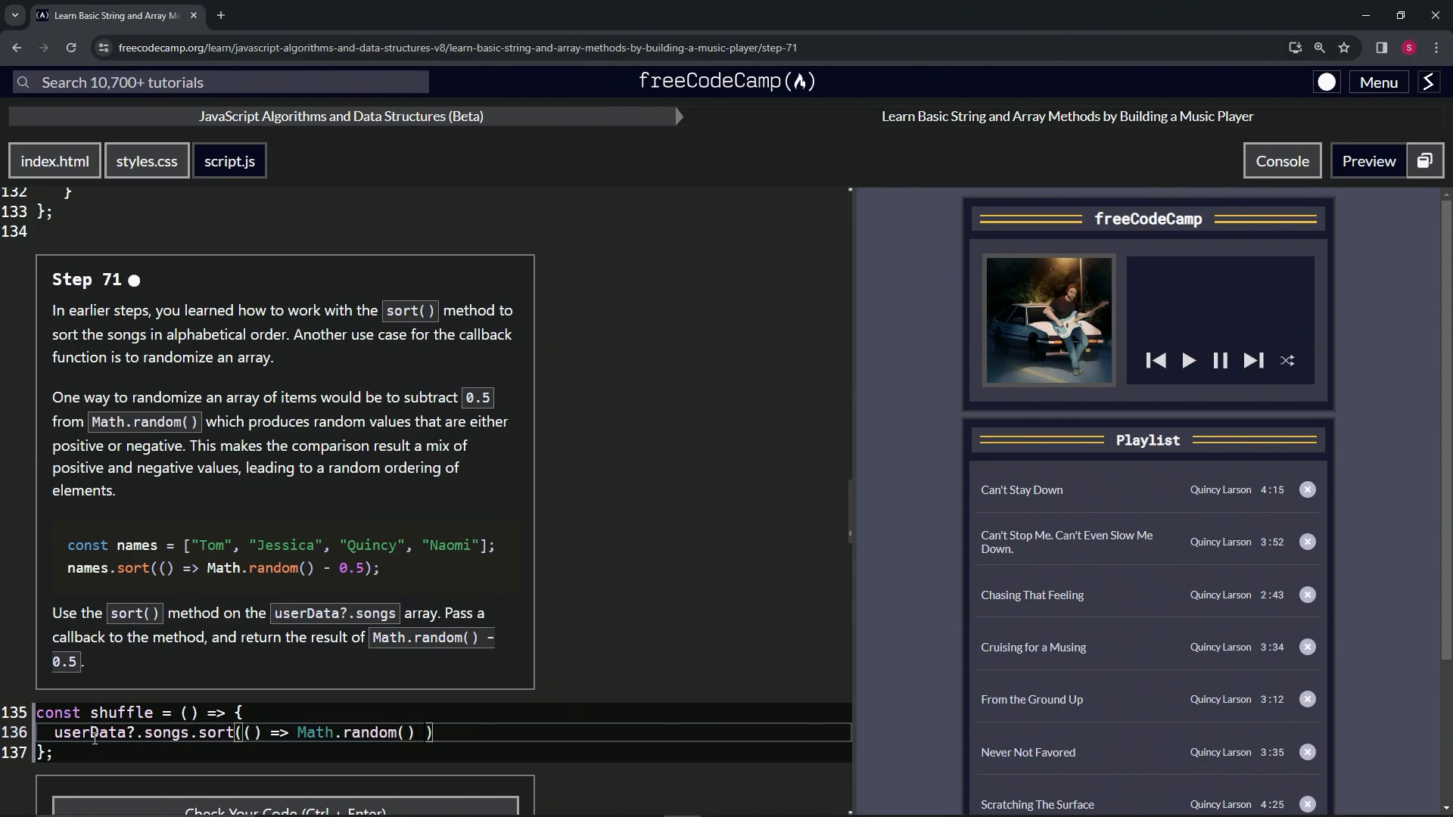
{"action": "type", "text": "-/"}
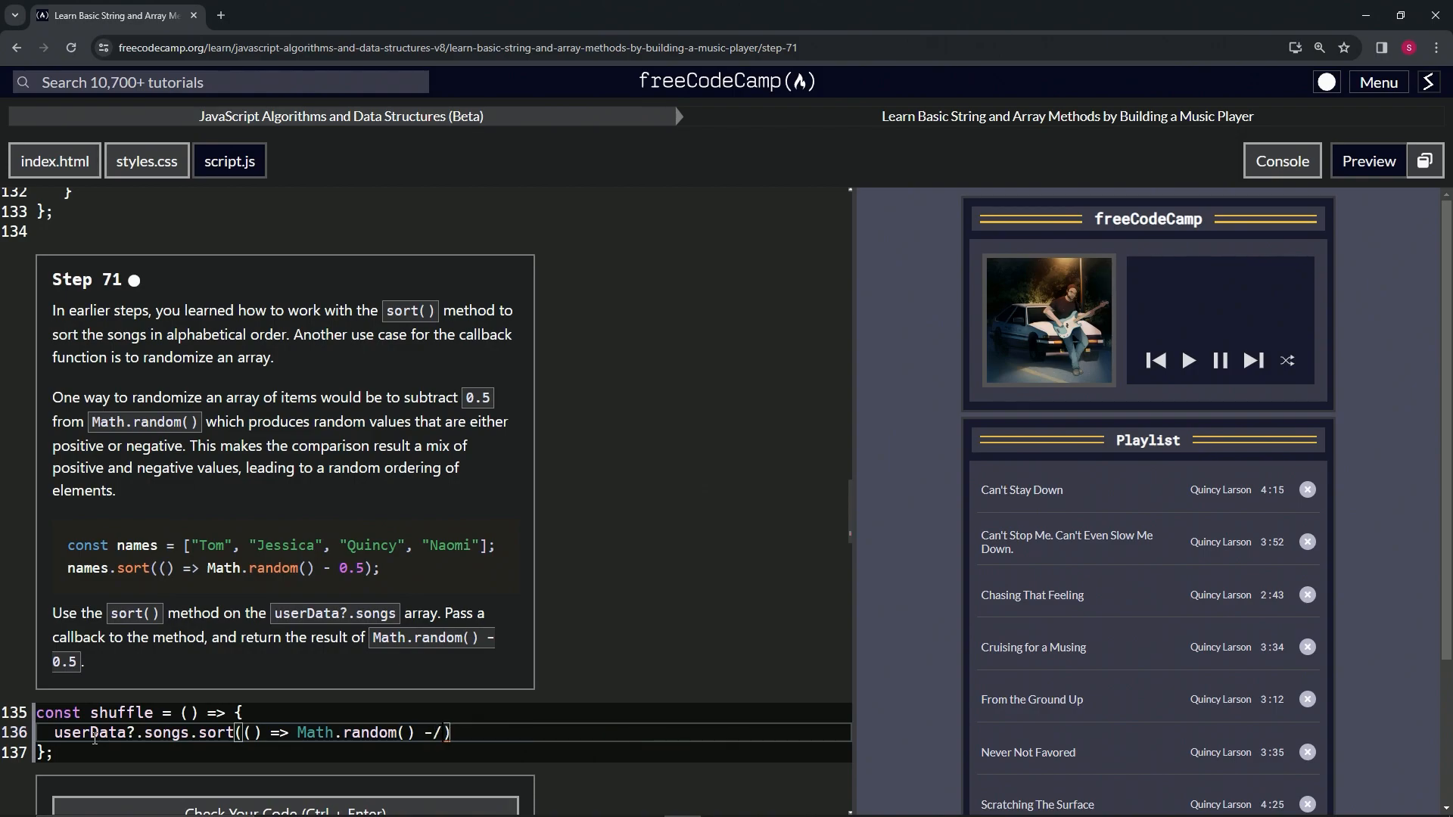
{"action": "type", "text": "0"}
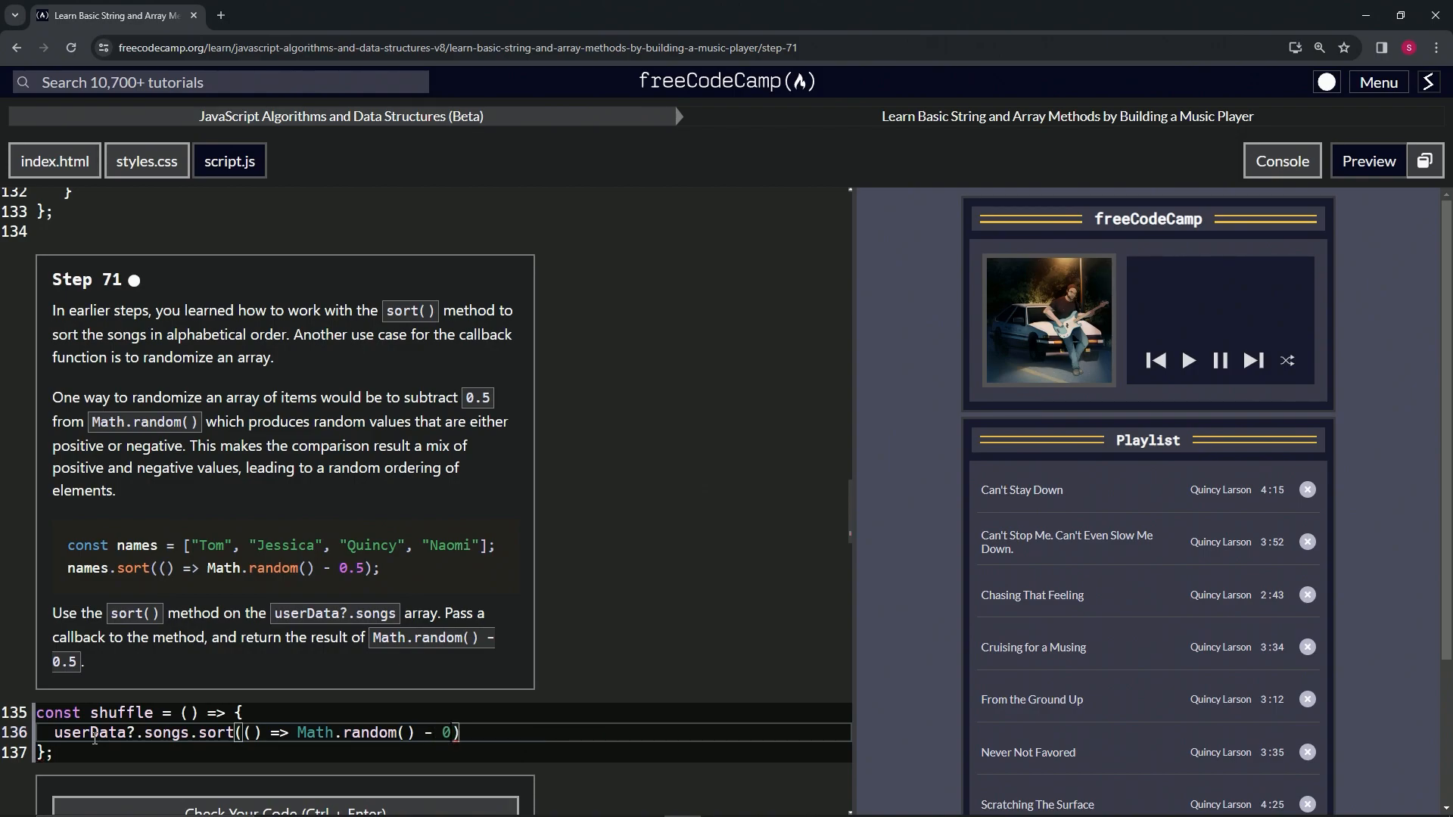
{"action": "type", "text": ".5"}
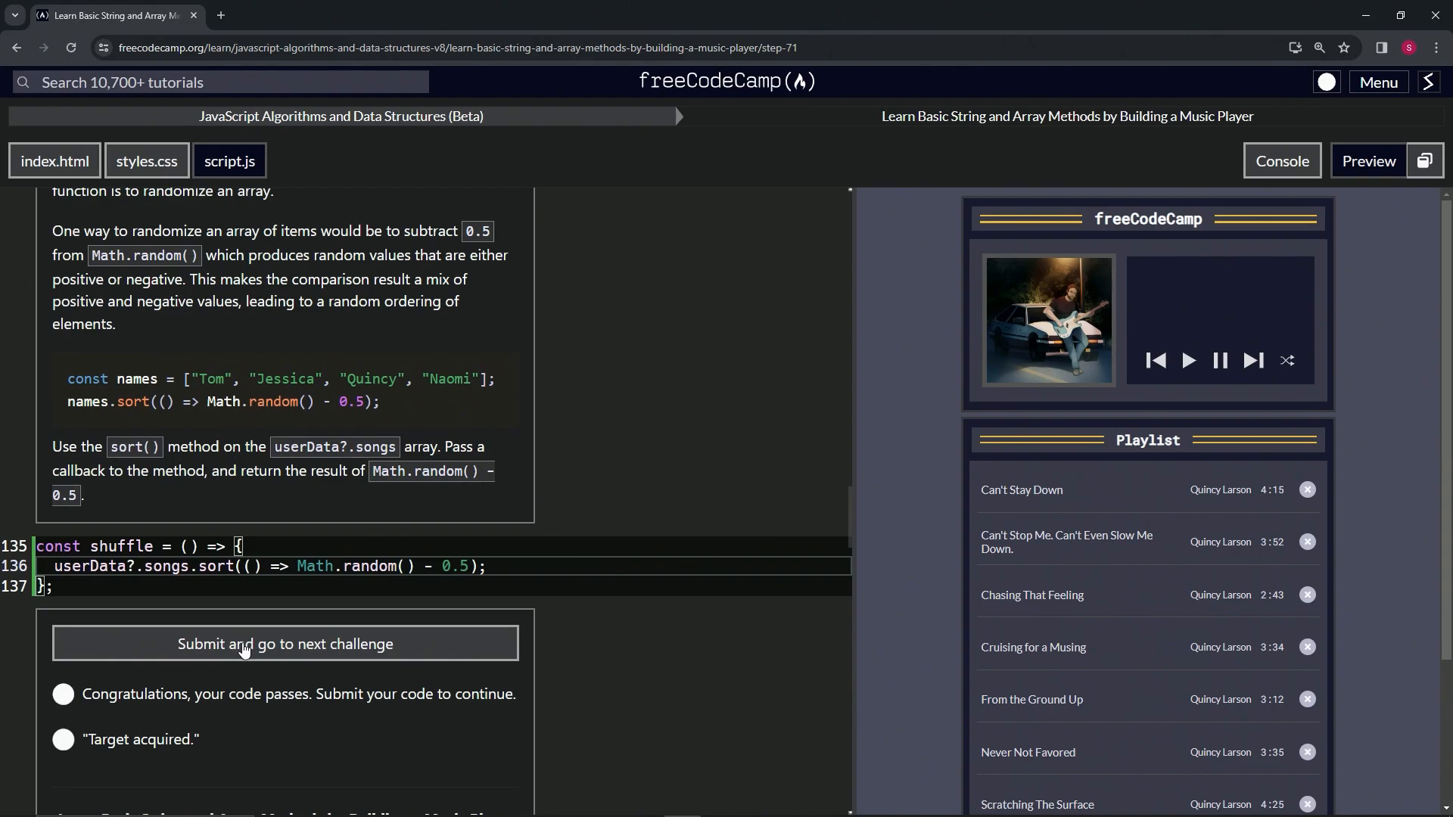
- Submit the Step 71 solution to load Step 72 on resetting currentSong and songCurrentTime
{"action": "left_click", "coordinate": [285, 643]}
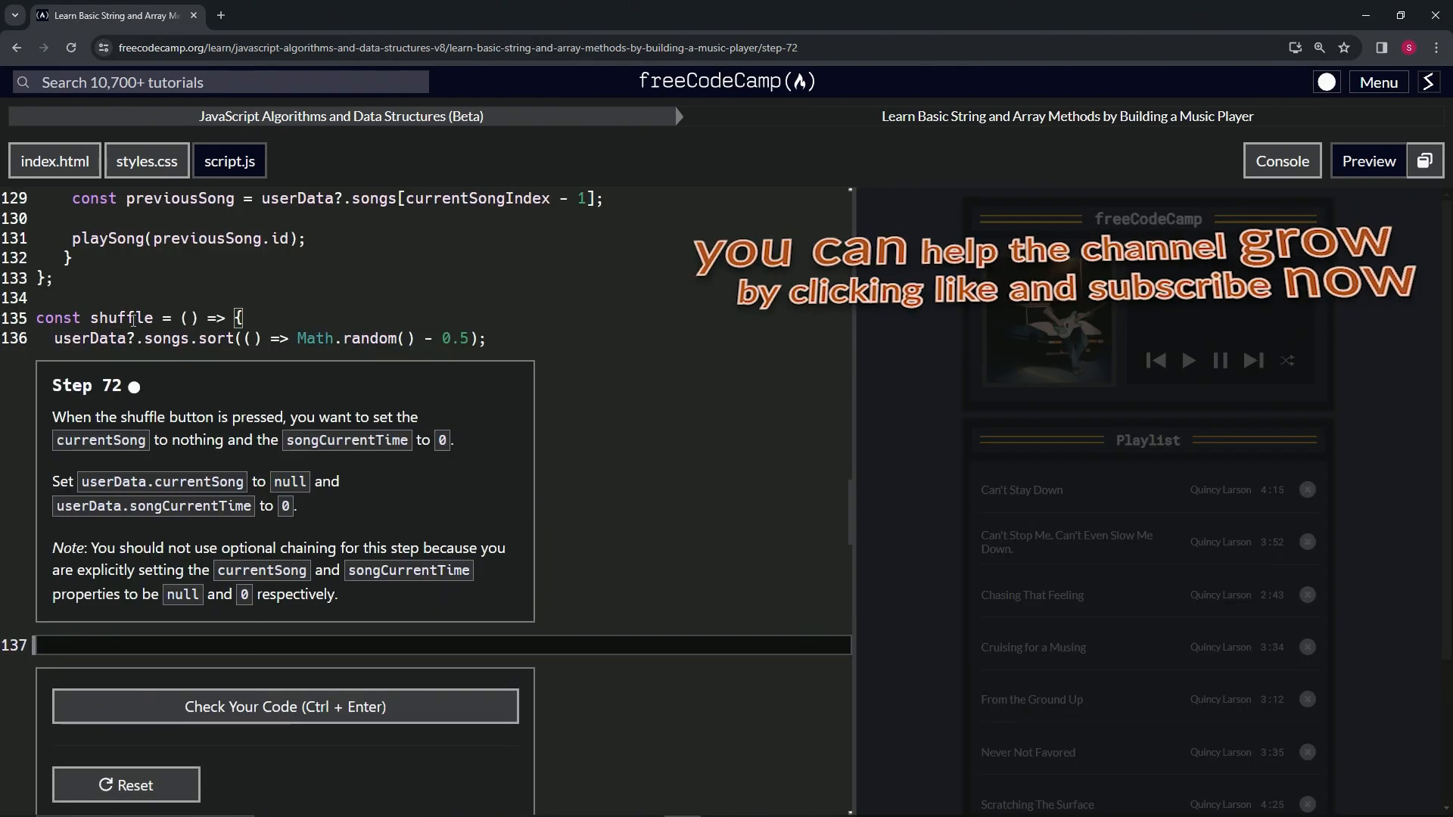
{"action": "mouse_move", "coordinate": [136, 405]}
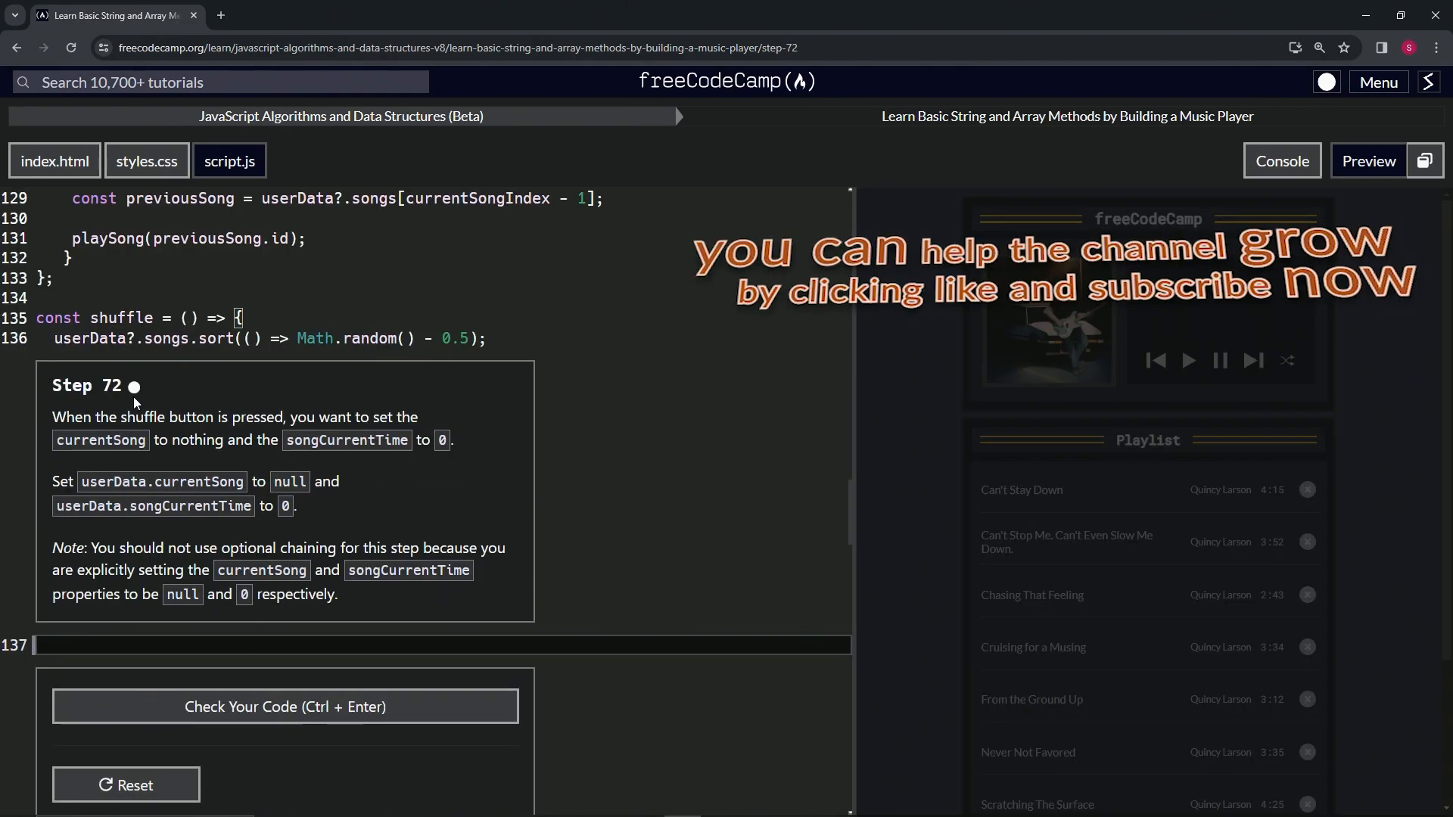